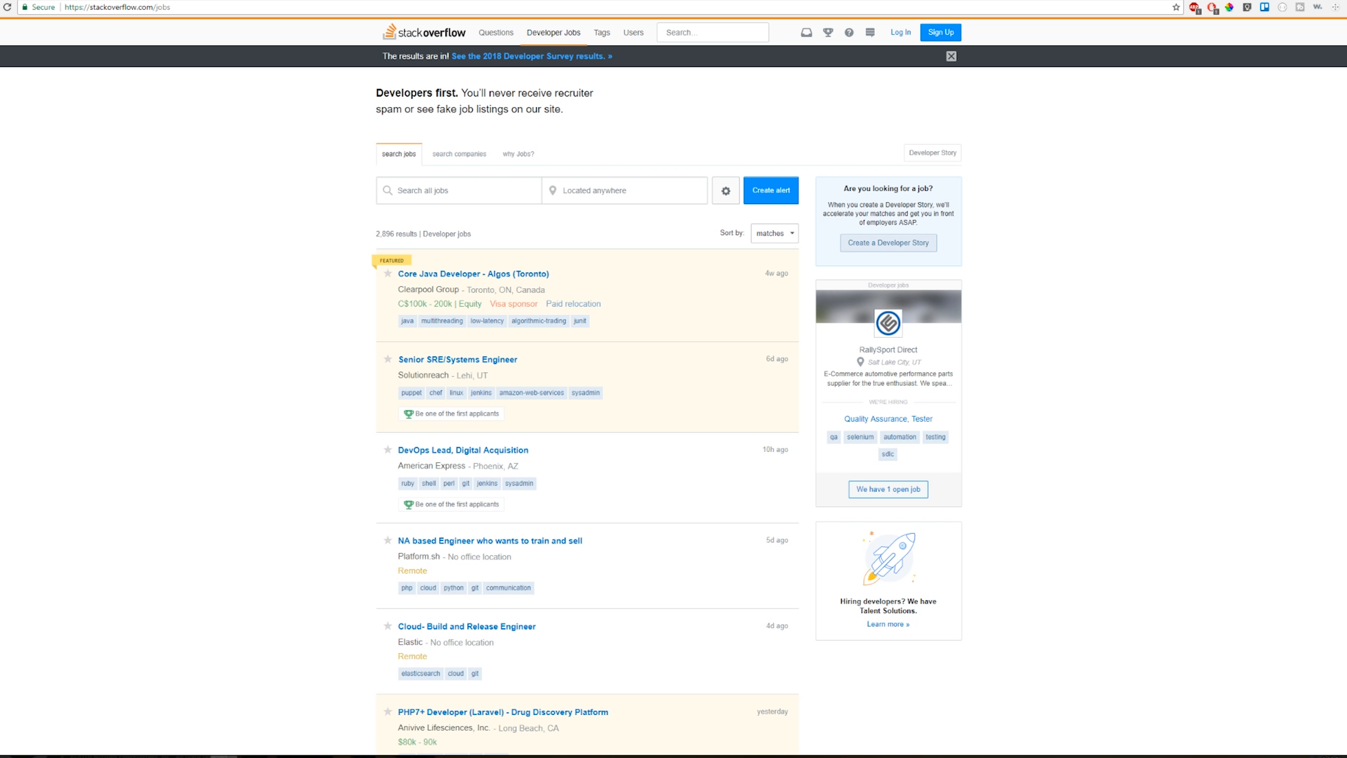
Search Stack Overflow Jobs for 'front end' and open SocialNewsDesk's Fullstack JS w/ Front-end Emphasis posting
text(front end)
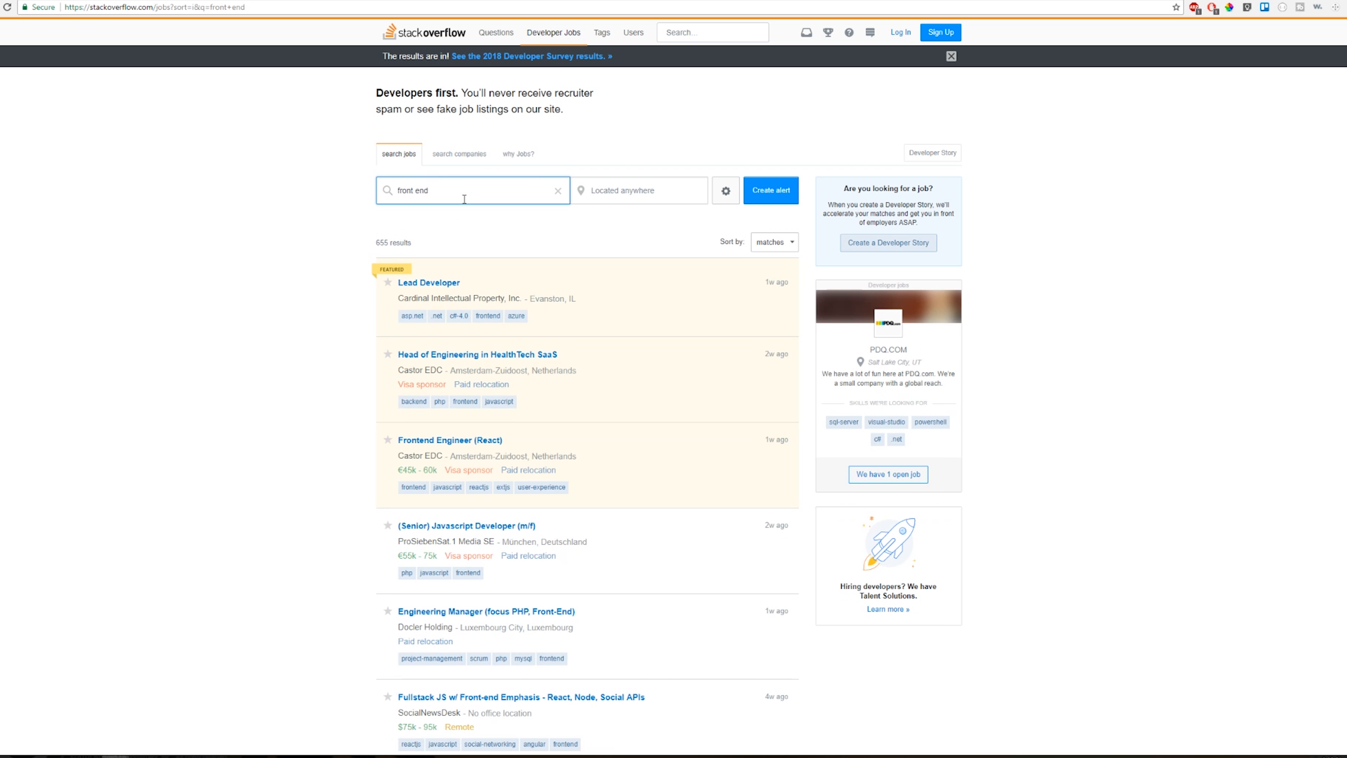
click(773, 241)
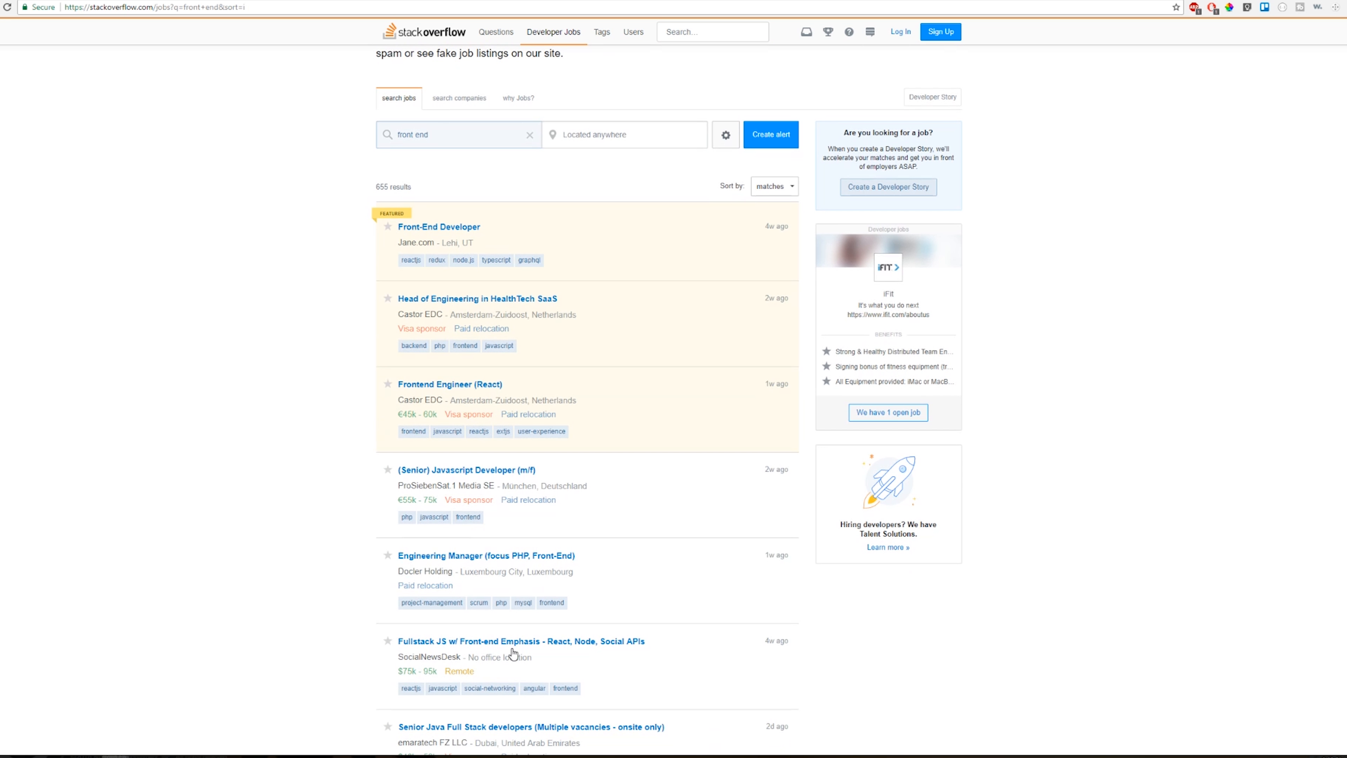
mouse_move(555, 650)
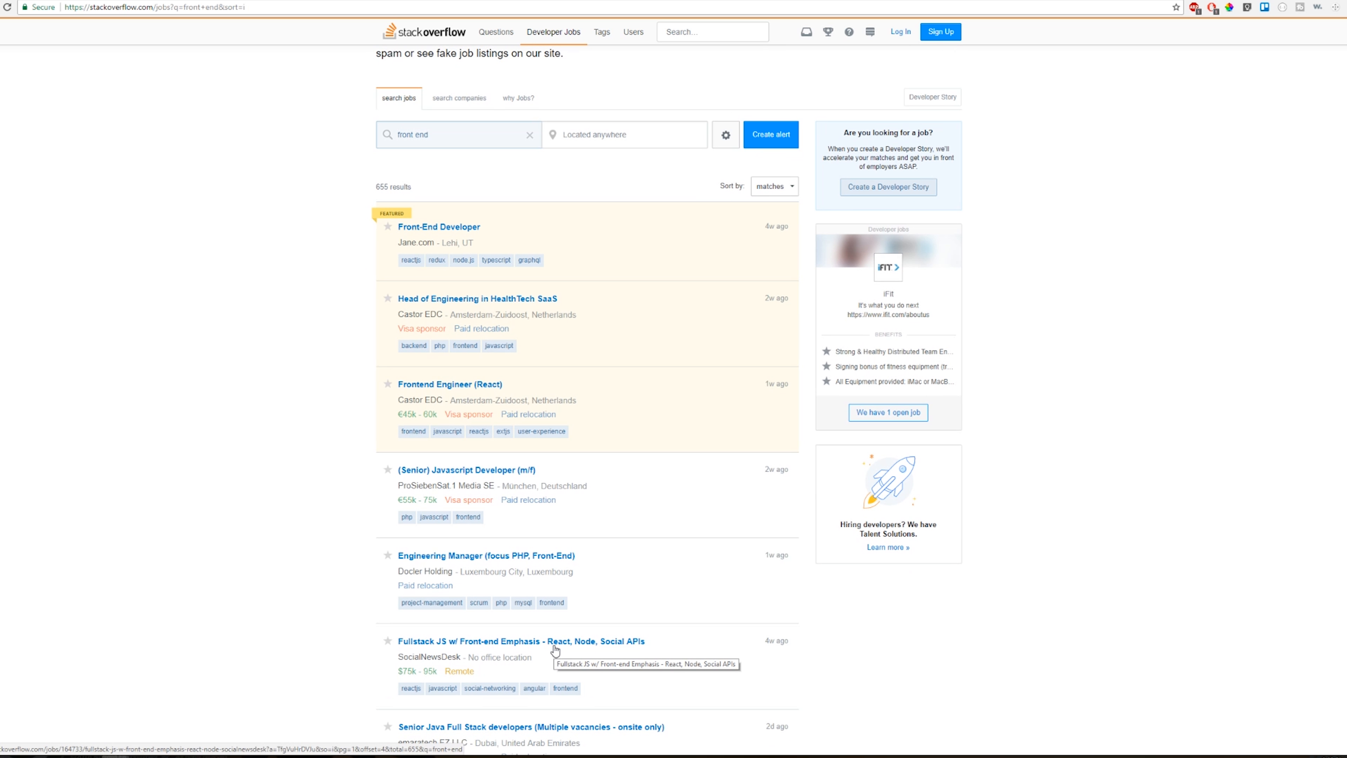
click(532, 640)
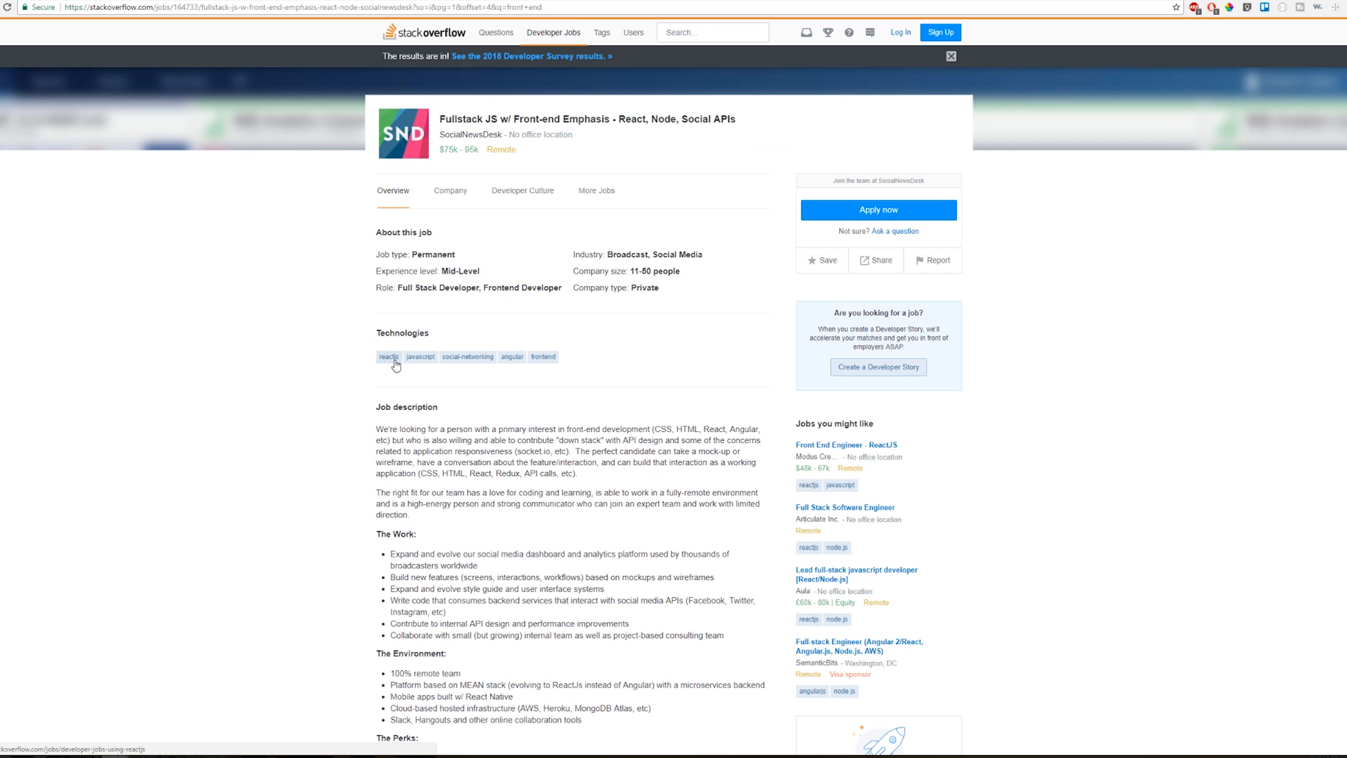
mouse_move(467, 357)
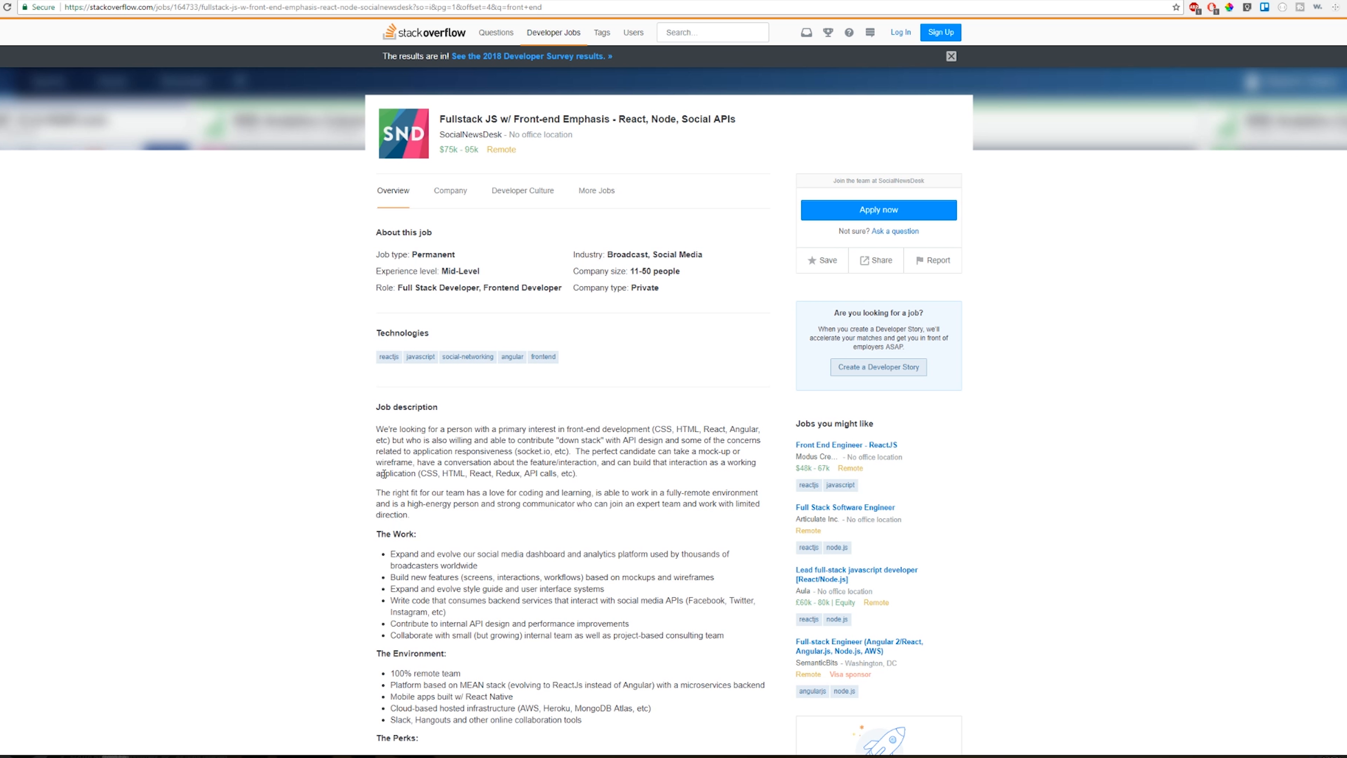
click(952, 57)
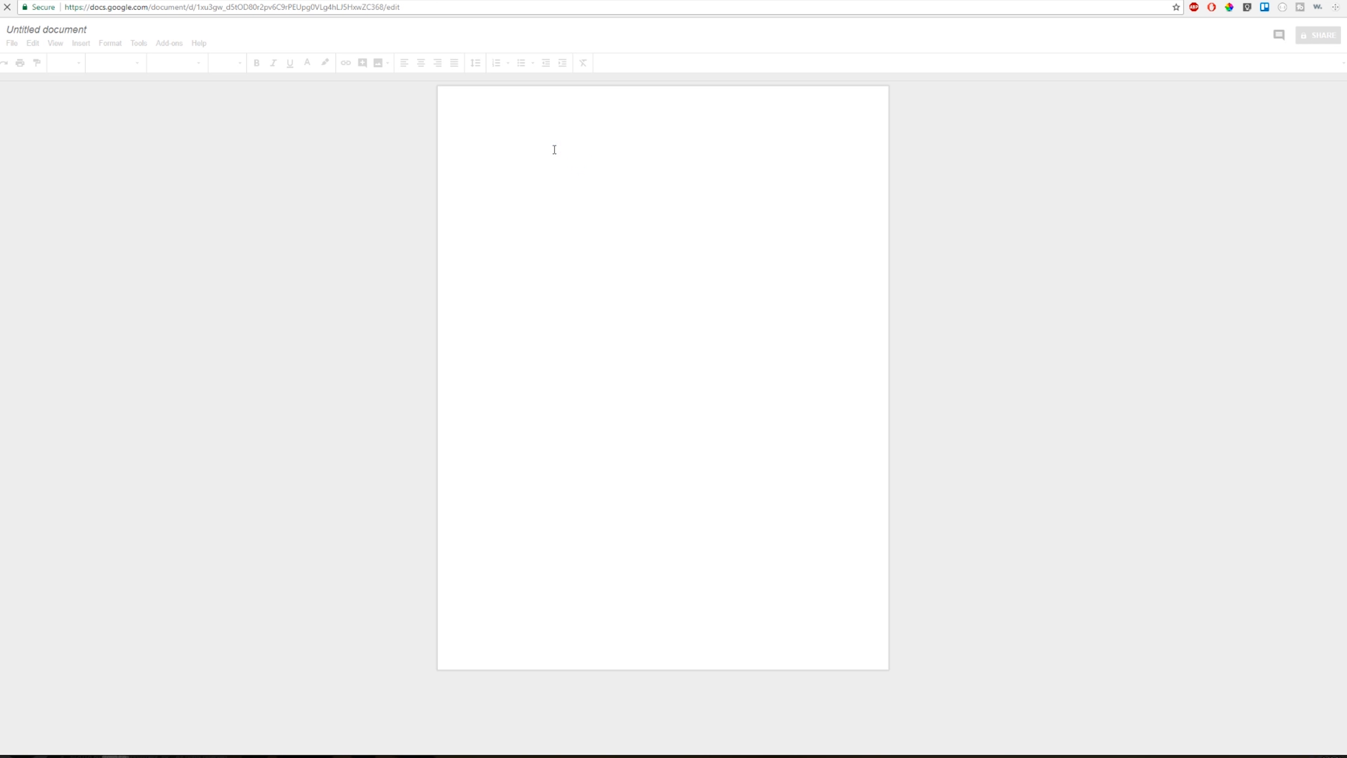
Write the resume header: bold name, address line, and phone and email contact line
click(490, 143)
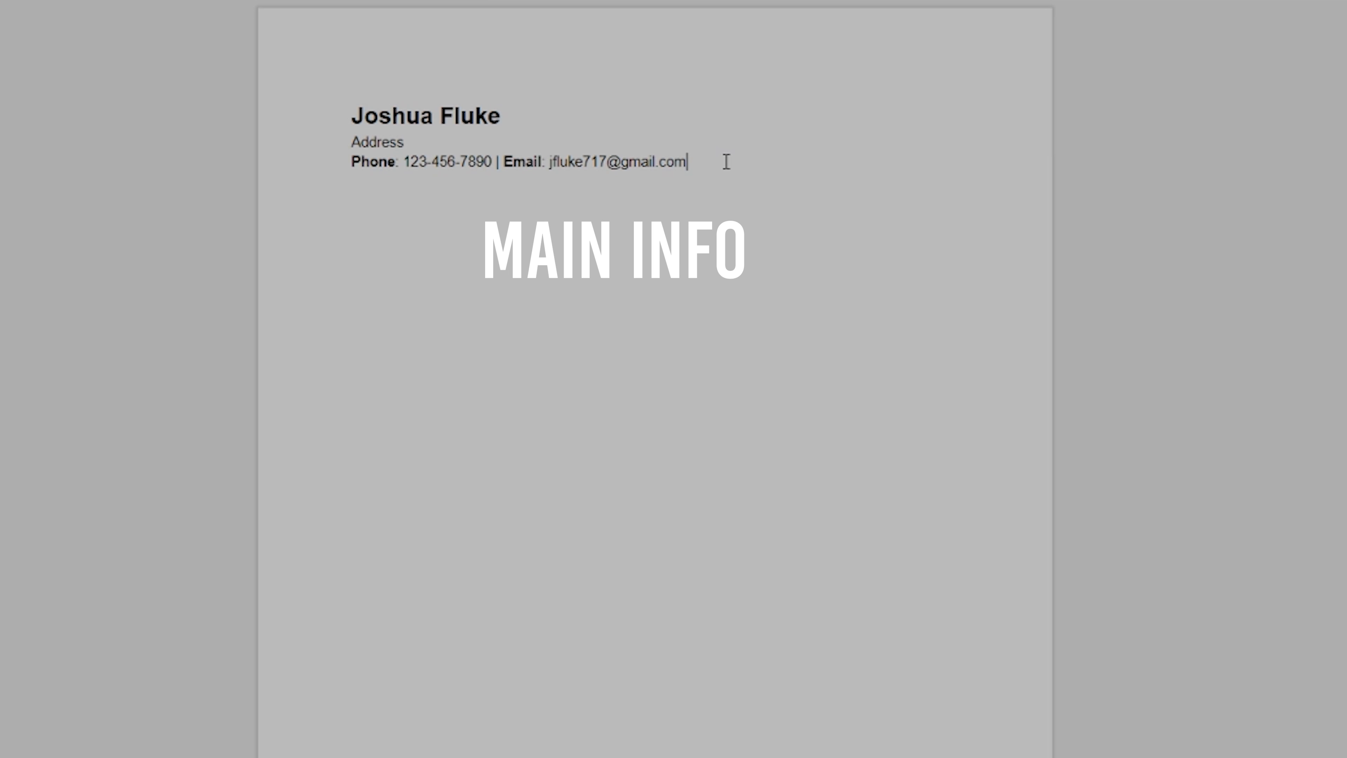
mouse_move(406, 115)
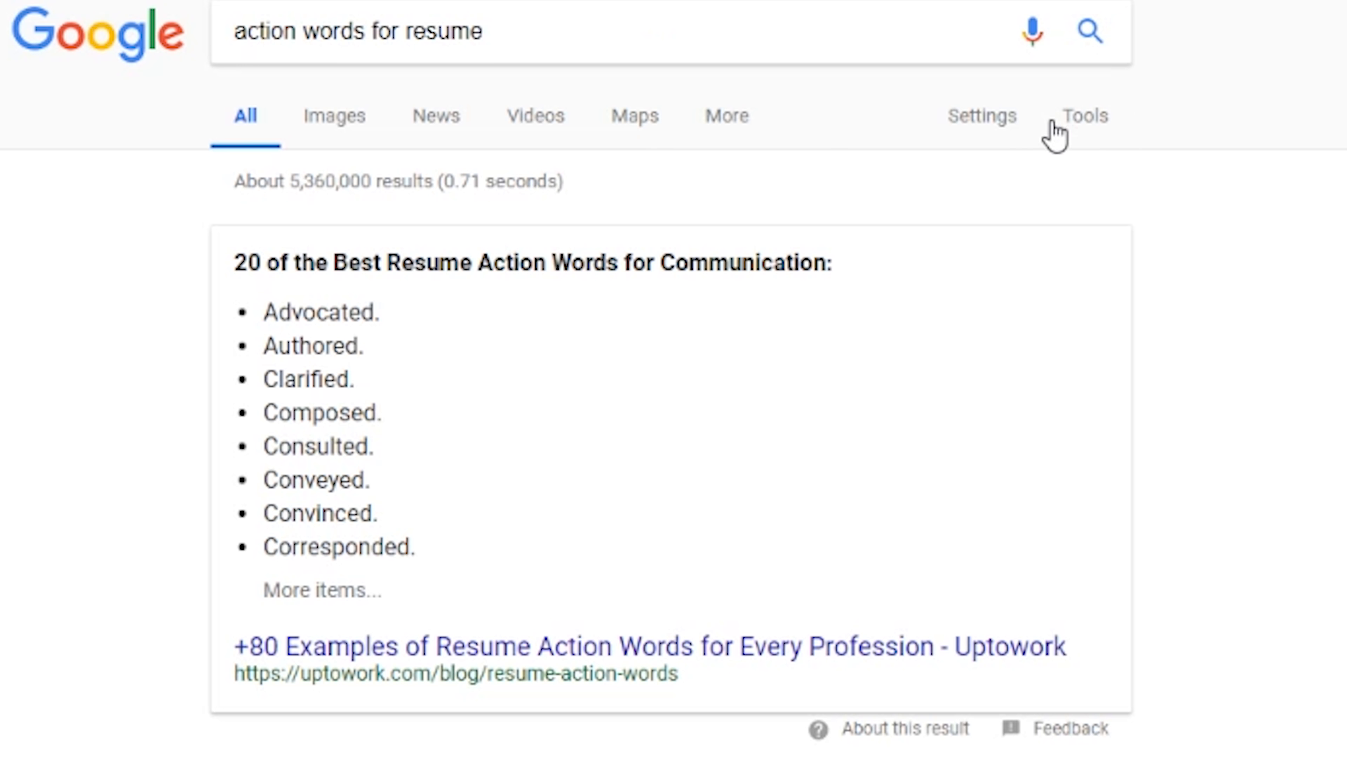
mouse_move(249, 412)
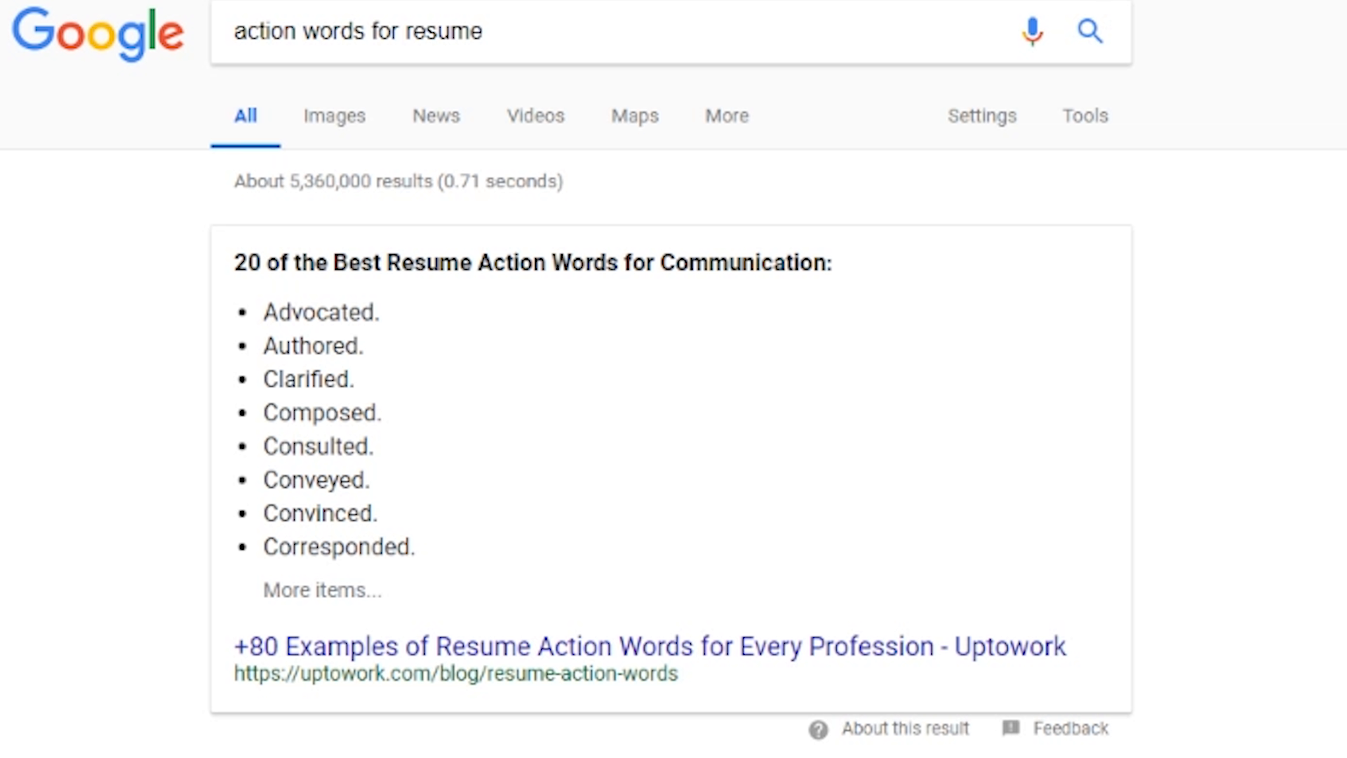
mouse_move(376, 273)
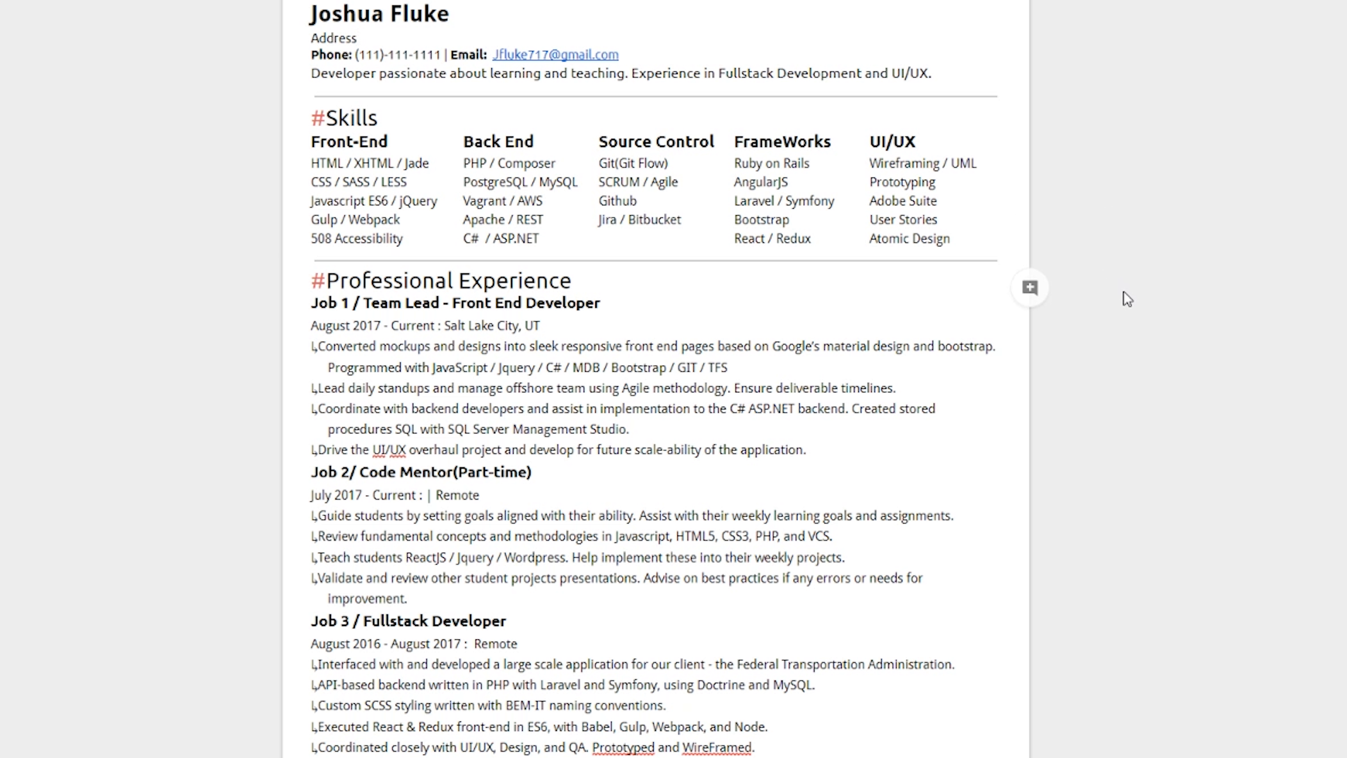
mouse_move(1232, 241)
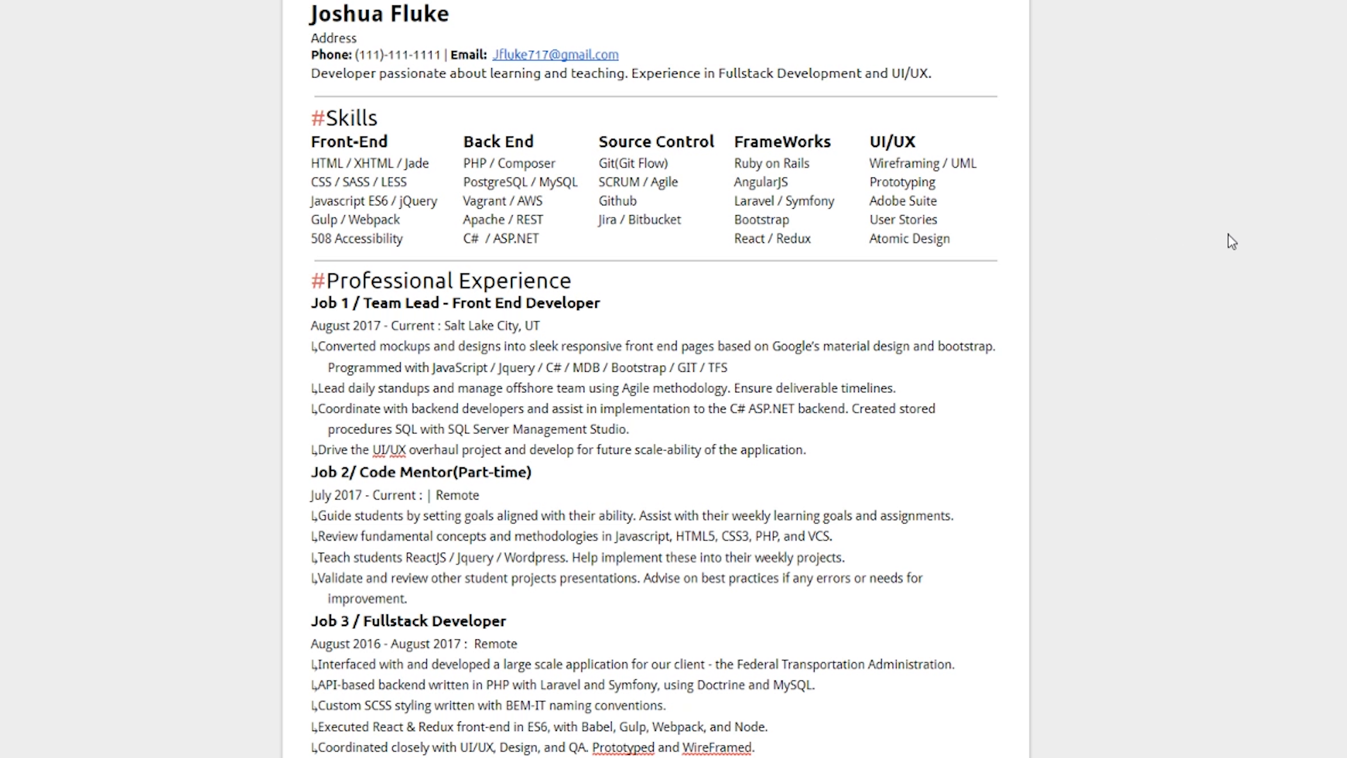
mouse_move(1157, 285)
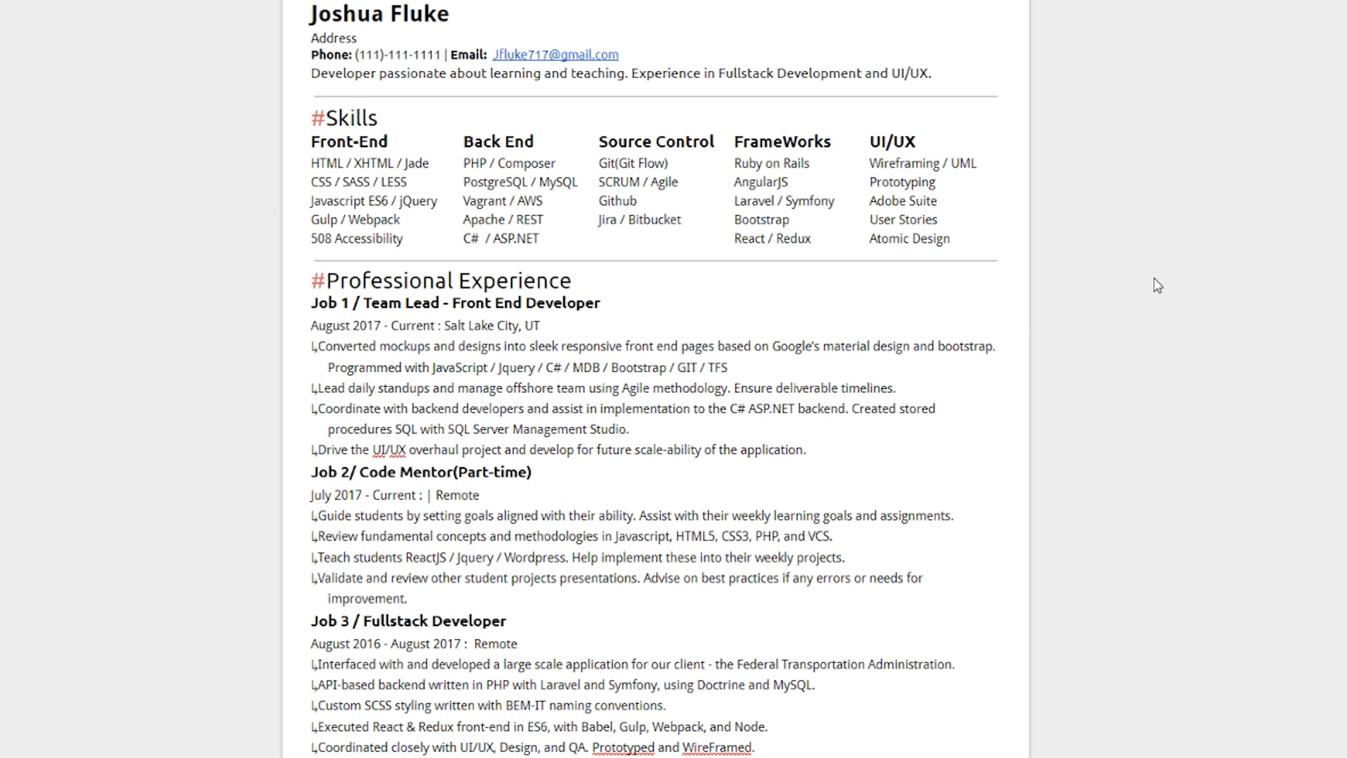
mouse_move(1144, 250)
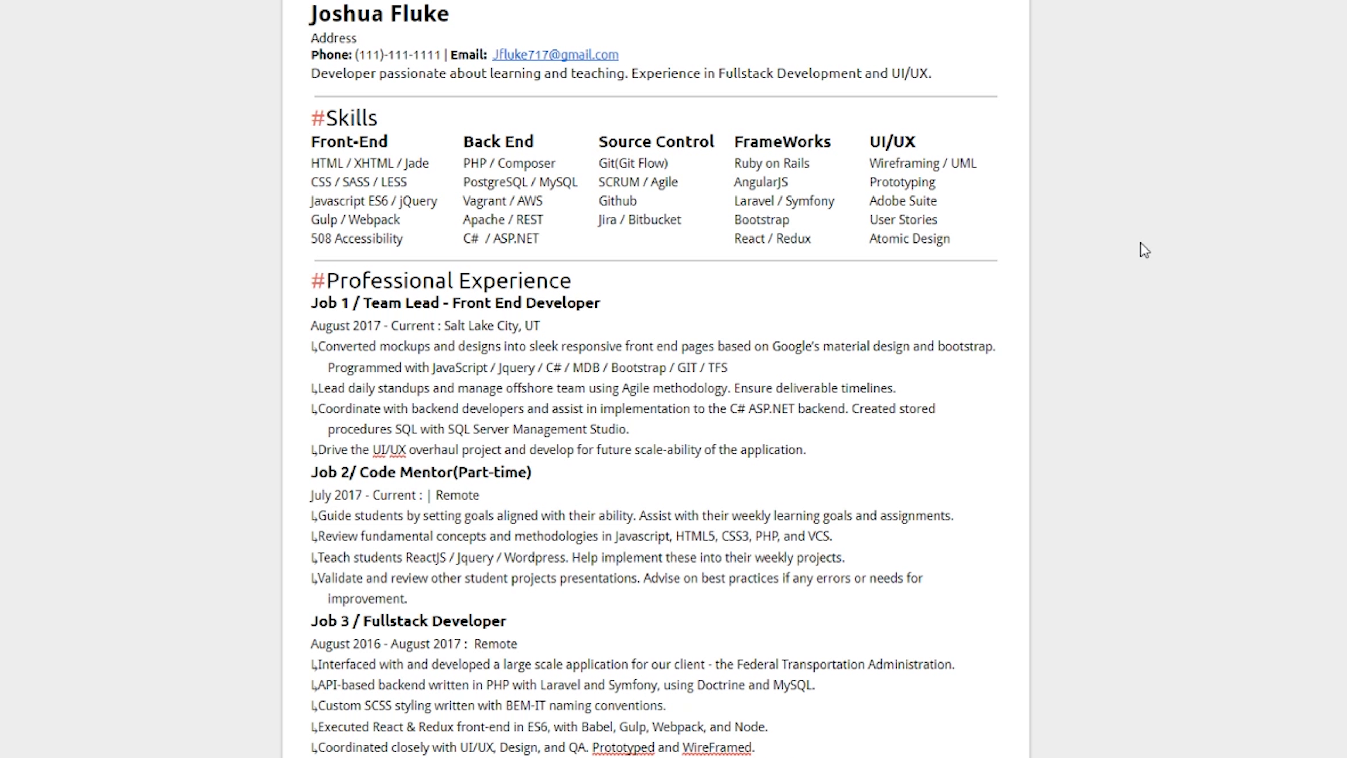
Scroll through the resume's skills, experience, education, side projects and interests sections
scroll(down, 3)
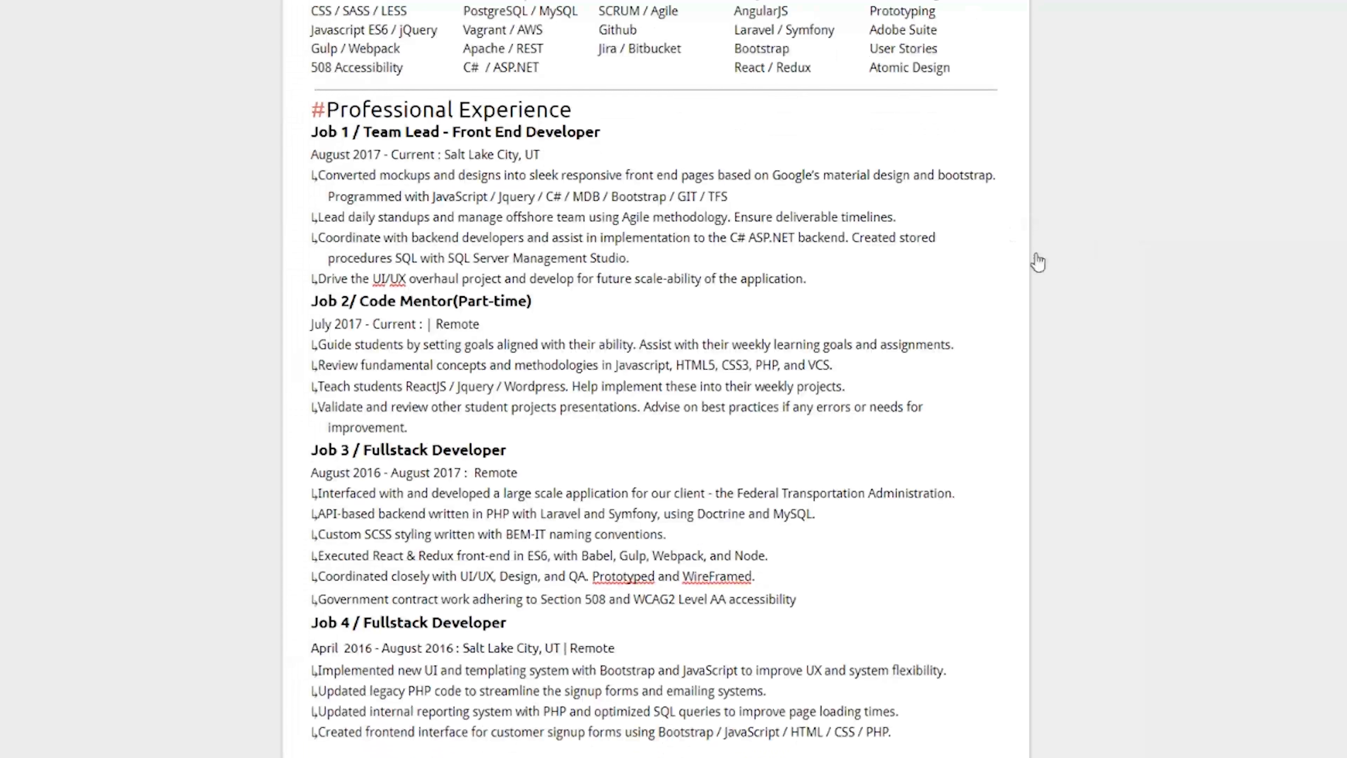
scroll(up, 3)
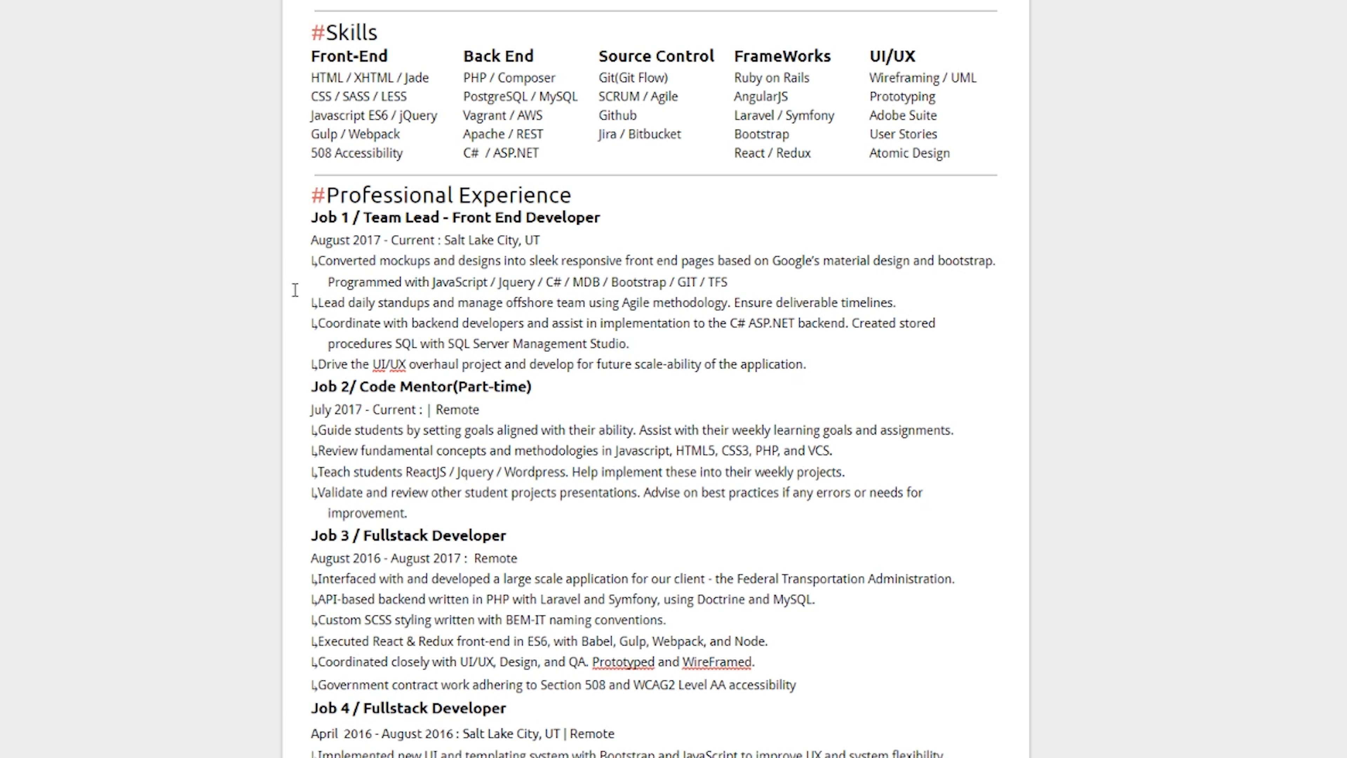
scroll(down, 3)
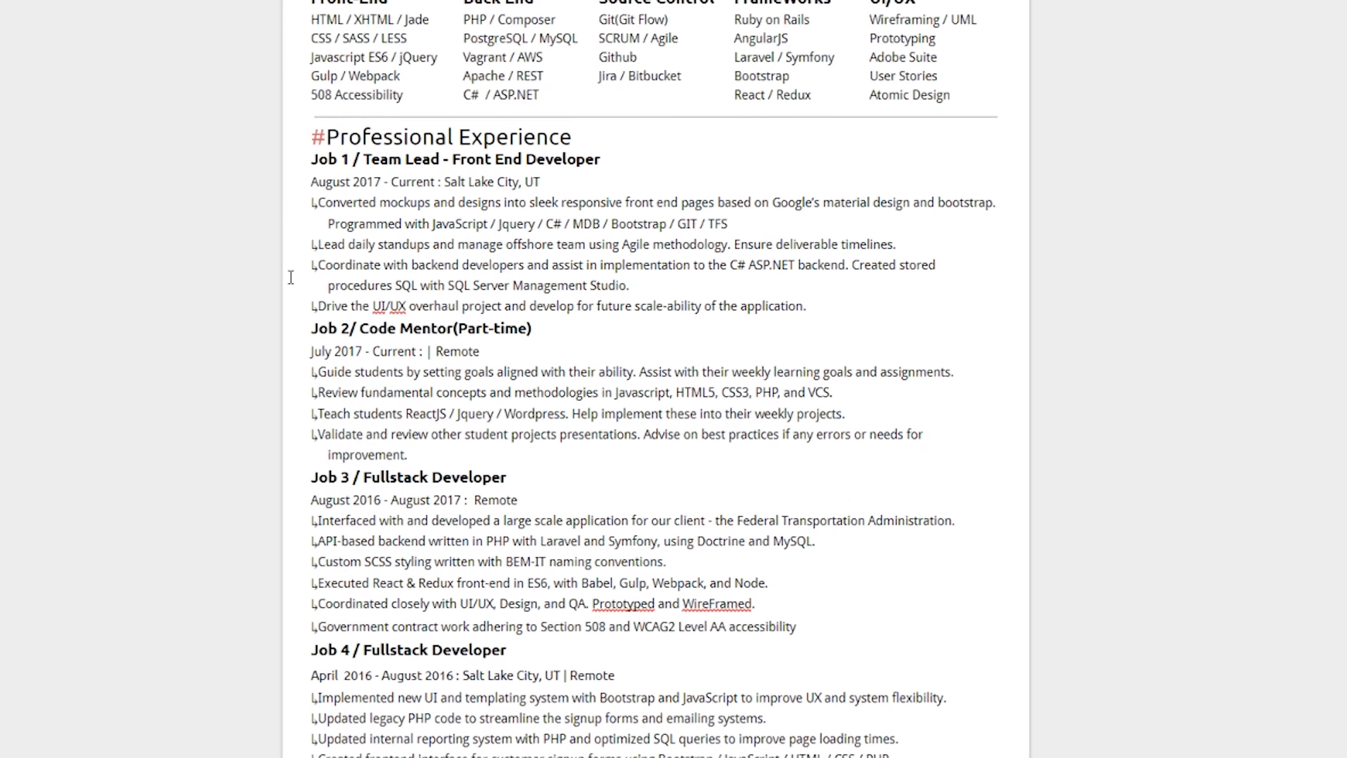
scroll(down, 3)
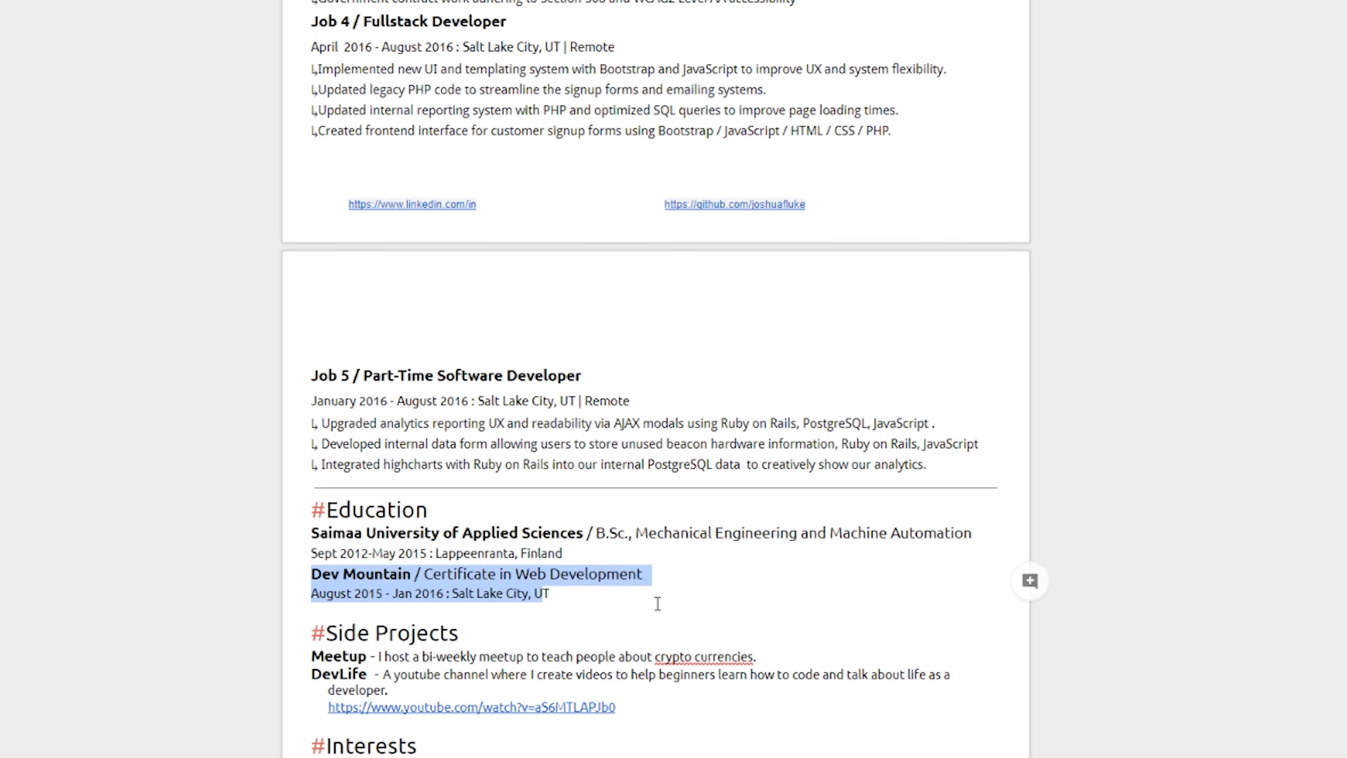
scroll(down, 3)
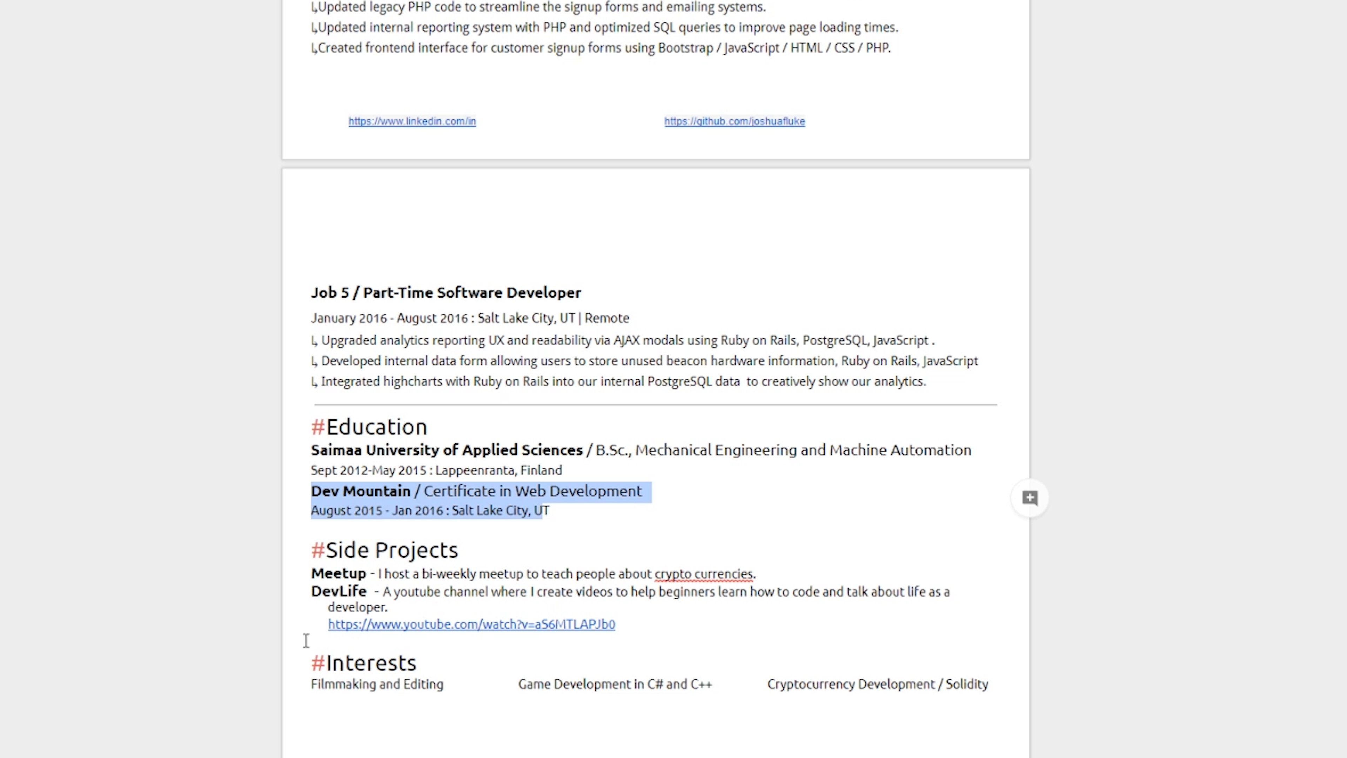
scroll(up, 3)
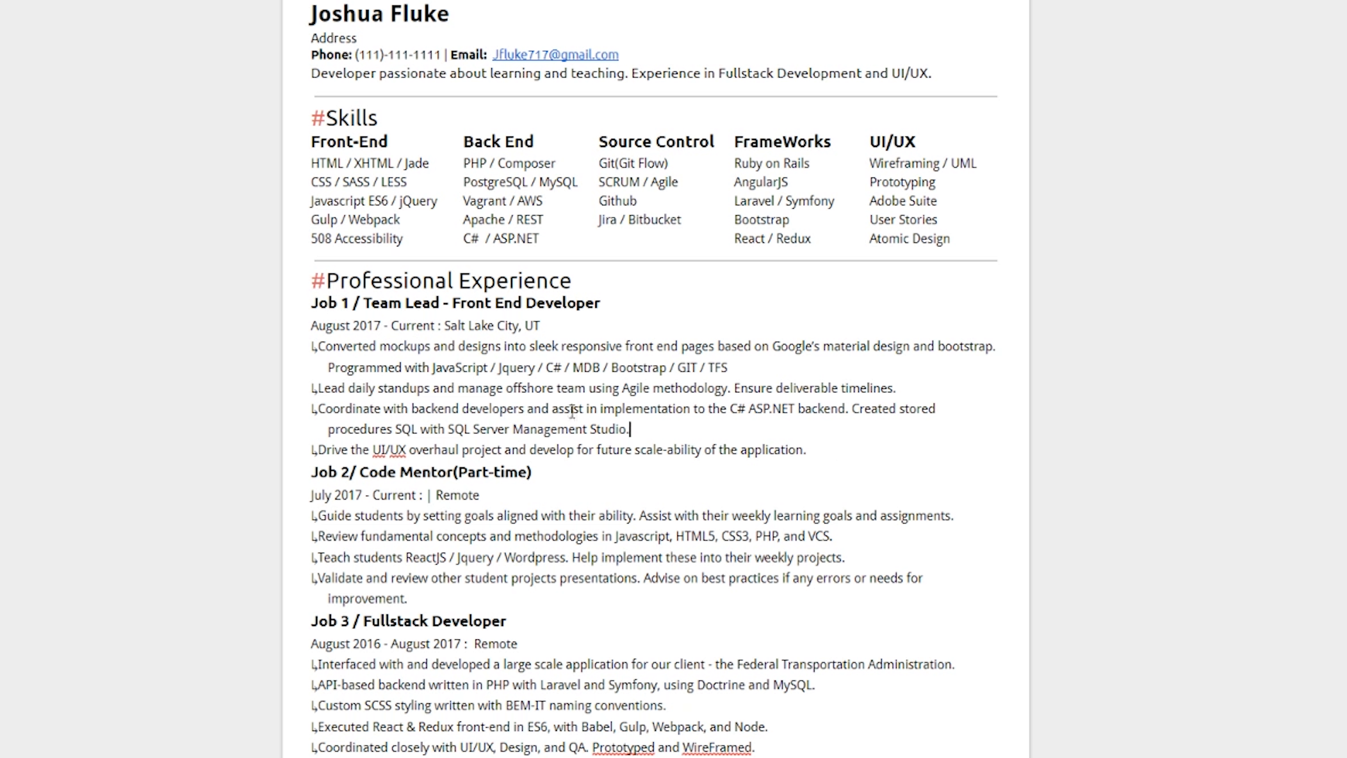
scroll(down, 3)
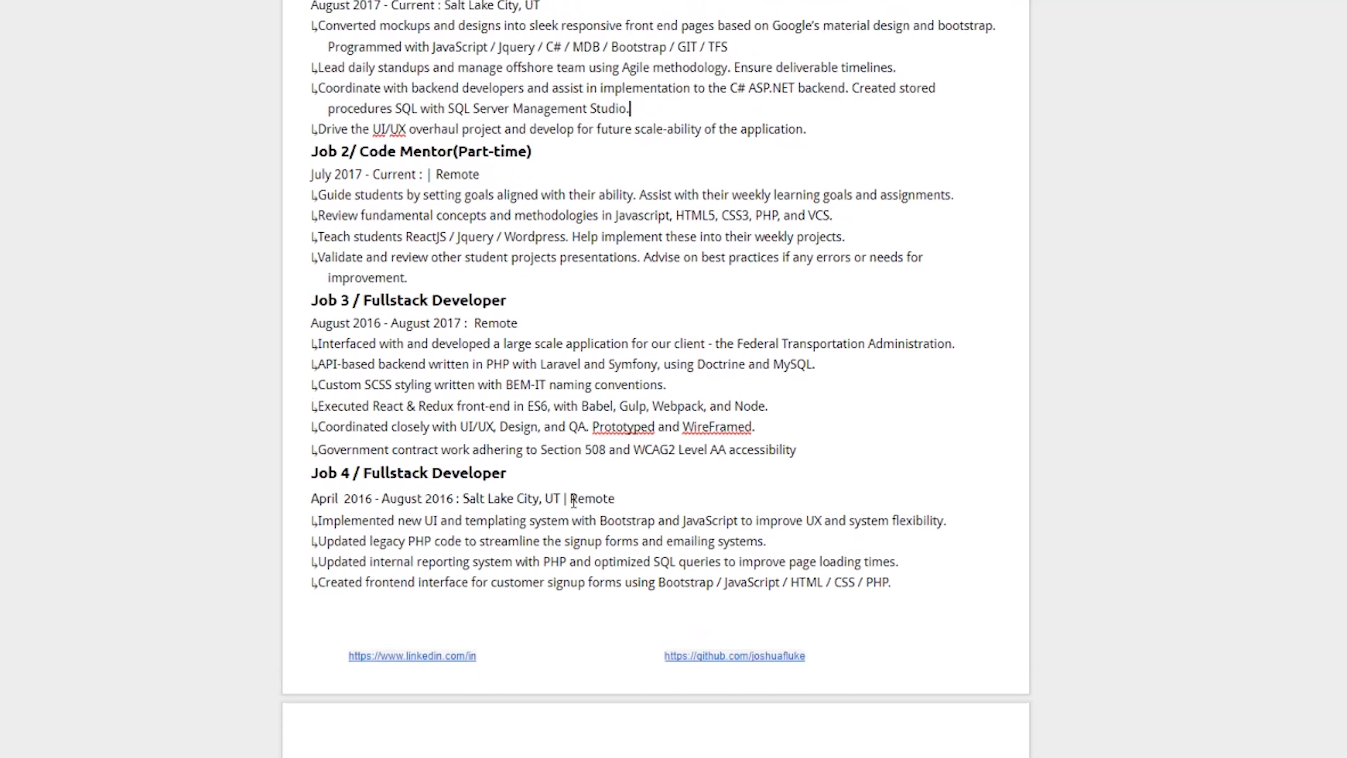
scroll(up, 3)
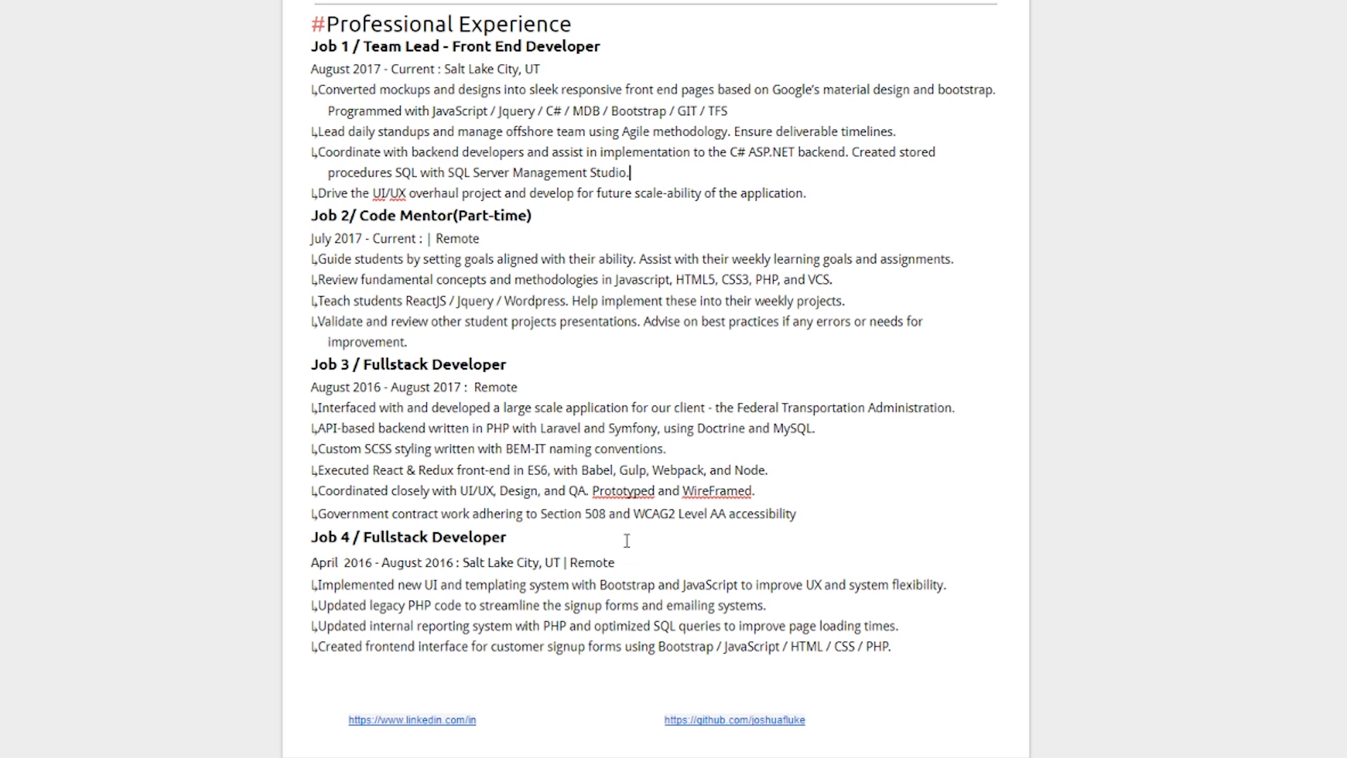
scroll(down, 3)
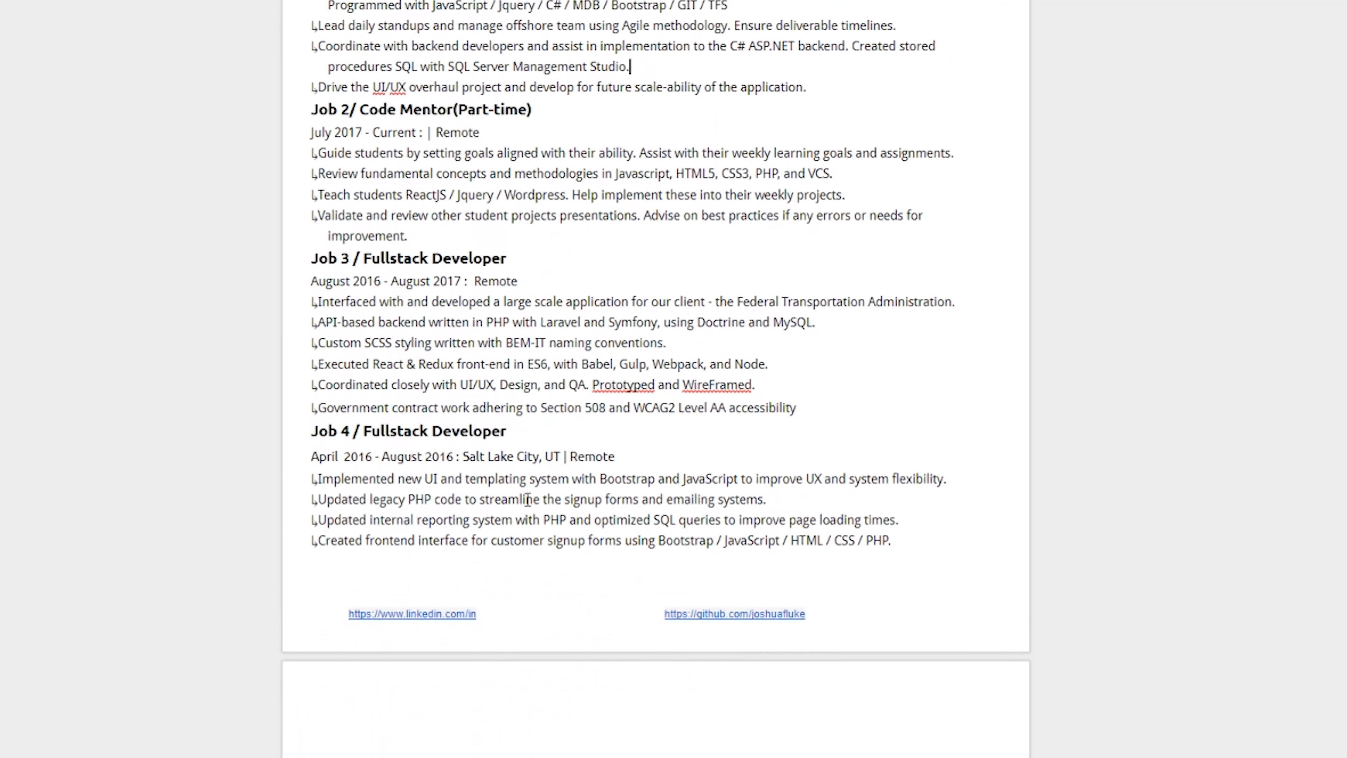
scroll(down, 3)
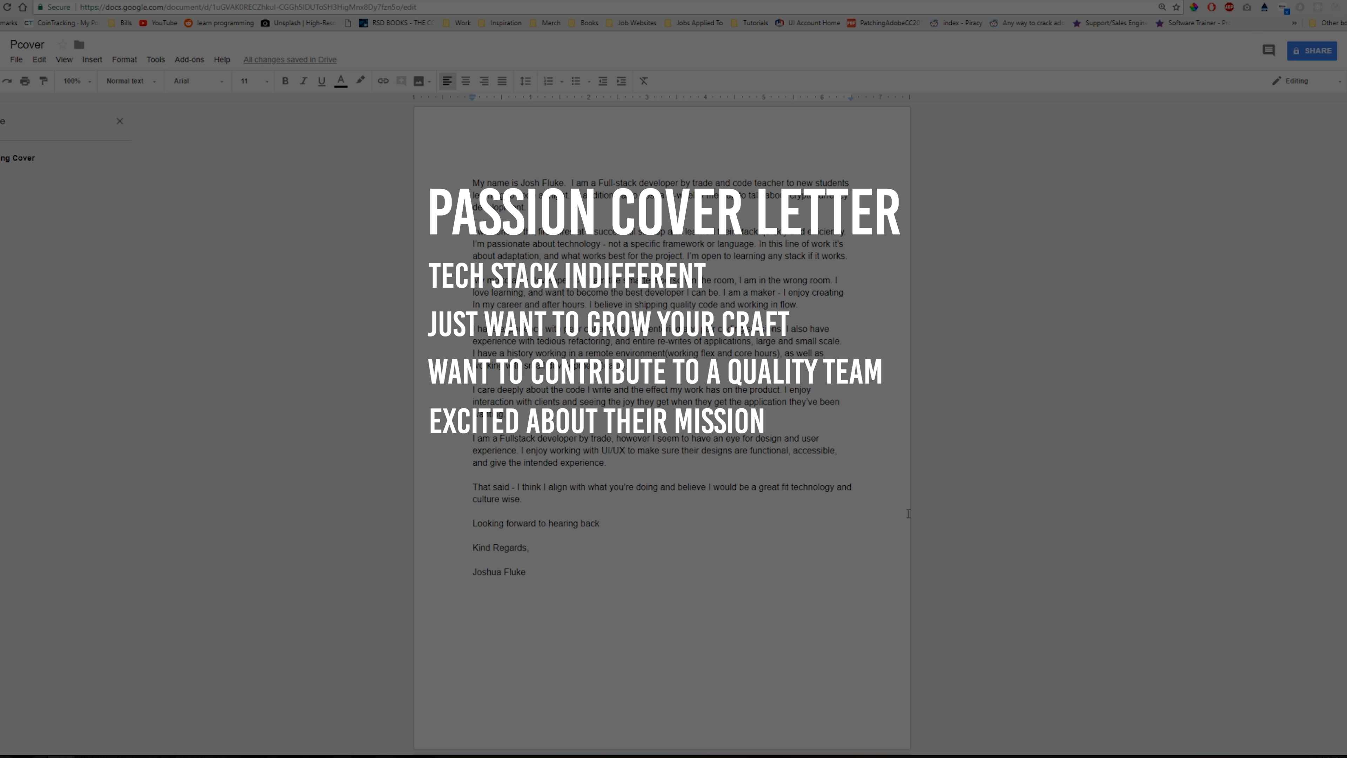
mouse_move(908, 445)
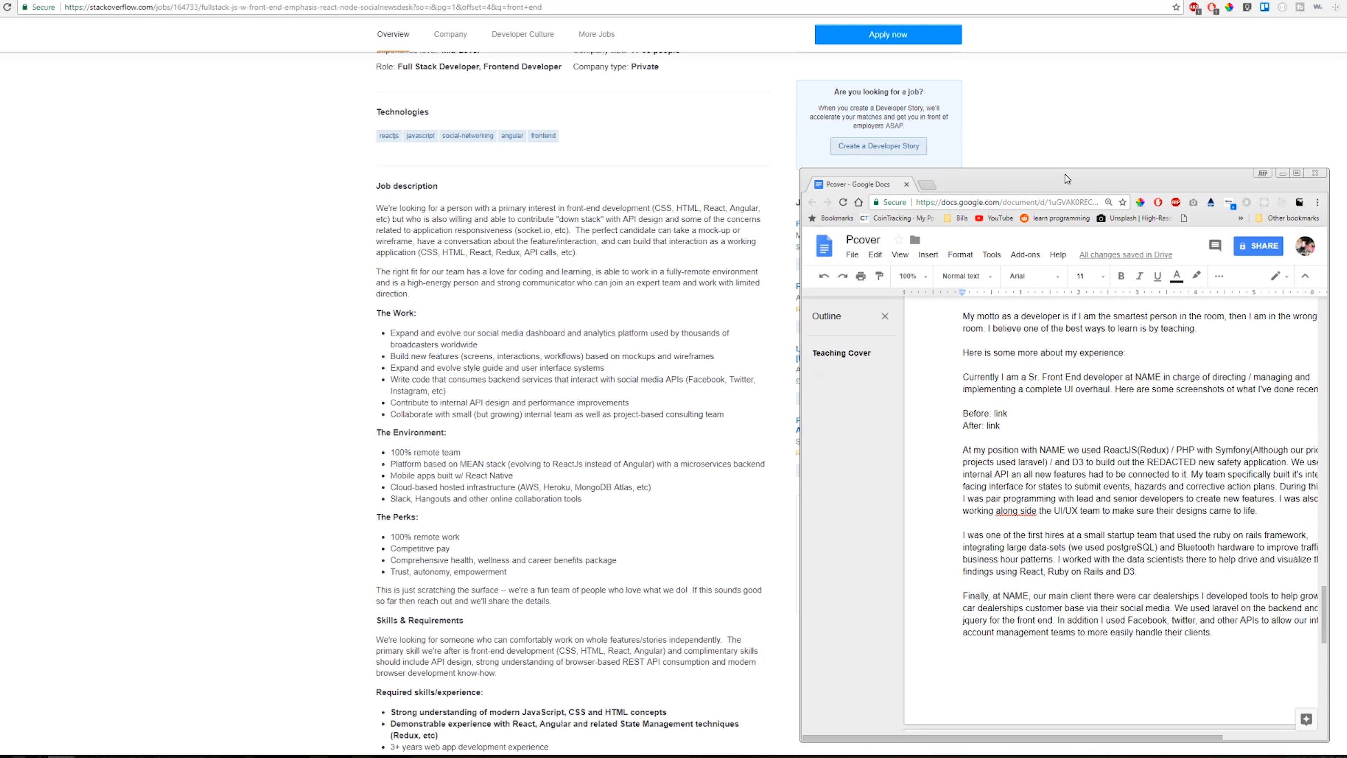
mouse_move(386, 443)
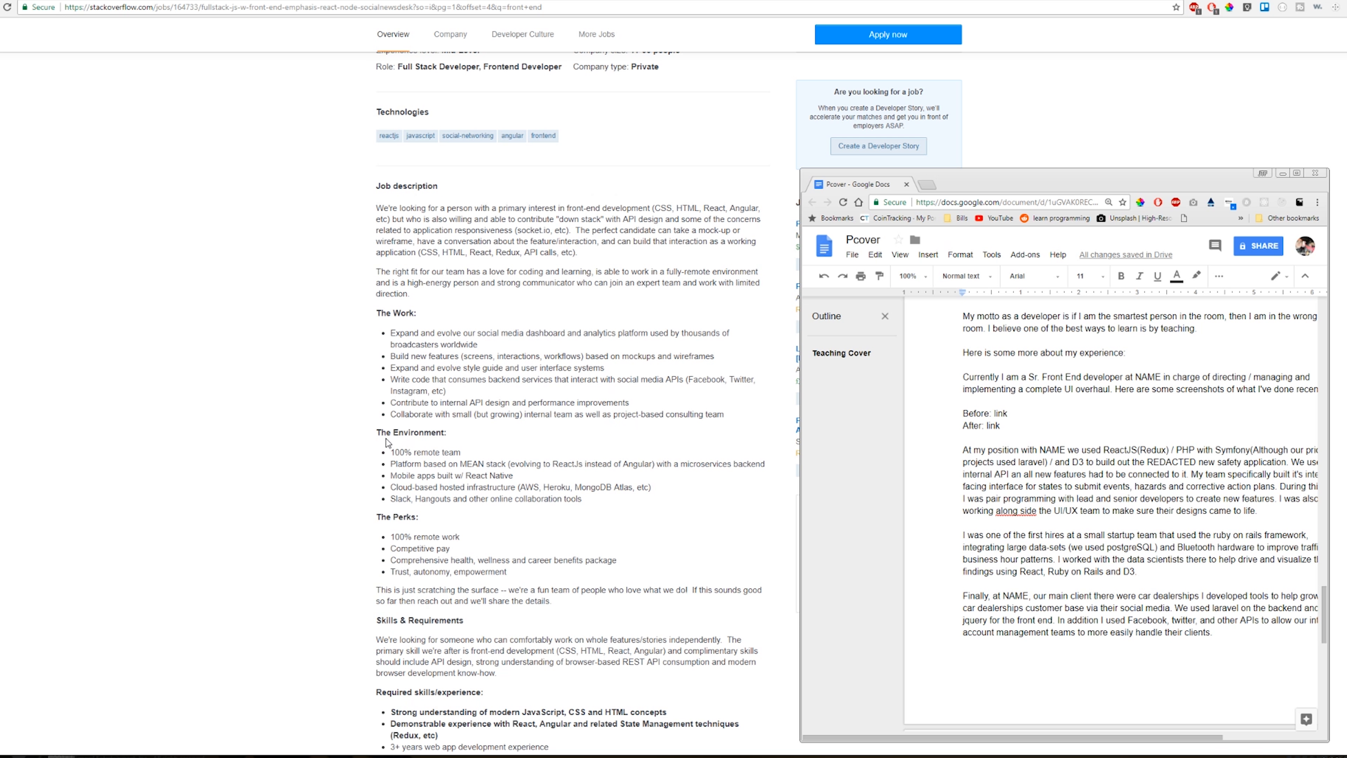
mouse_move(436, 332)
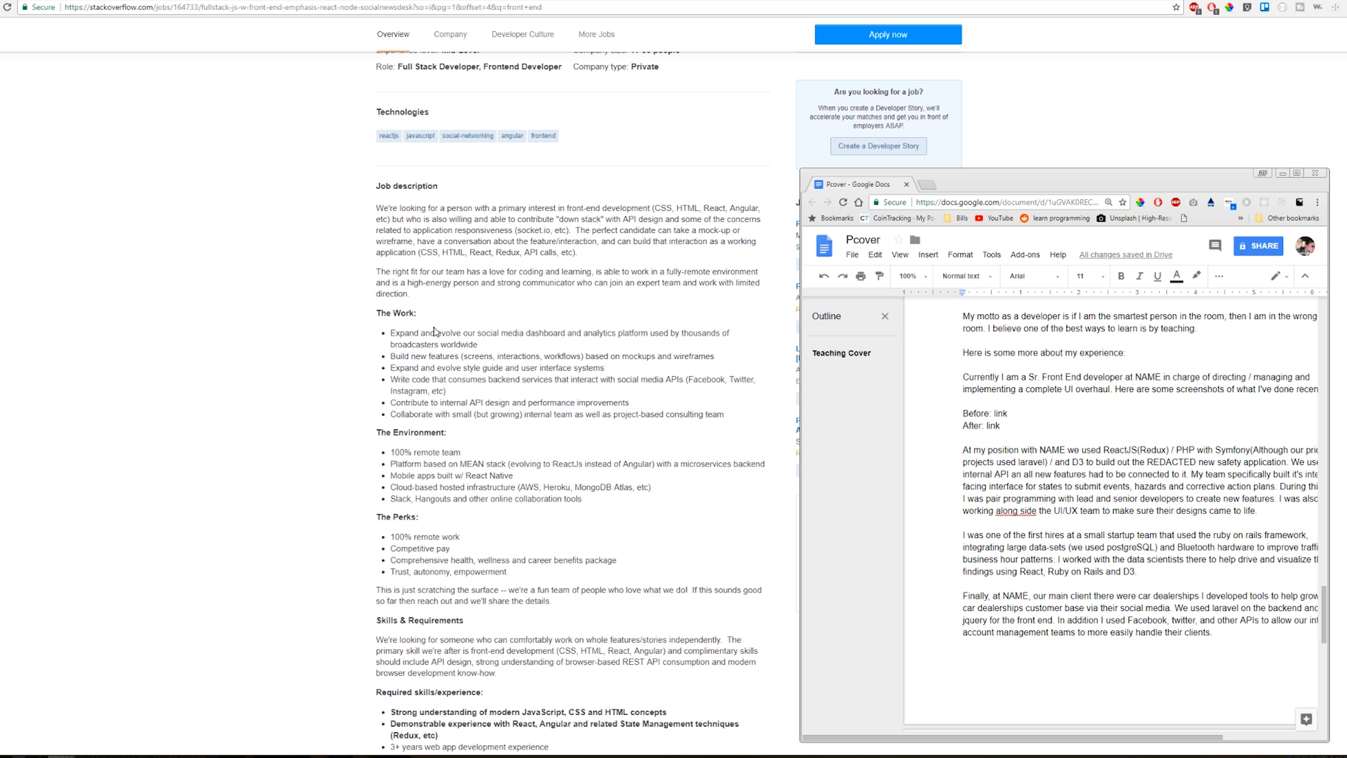
mouse_move(591, 211)
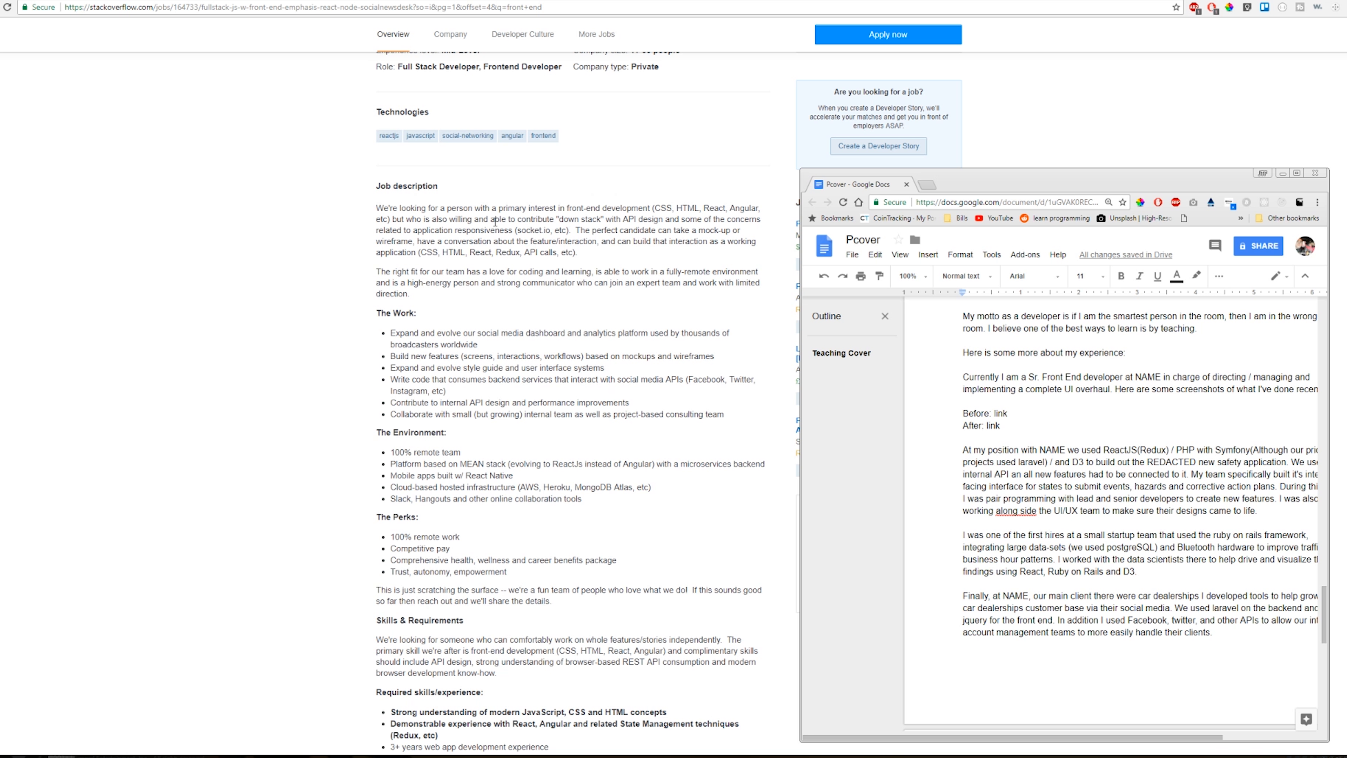
mouse_move(272, 420)
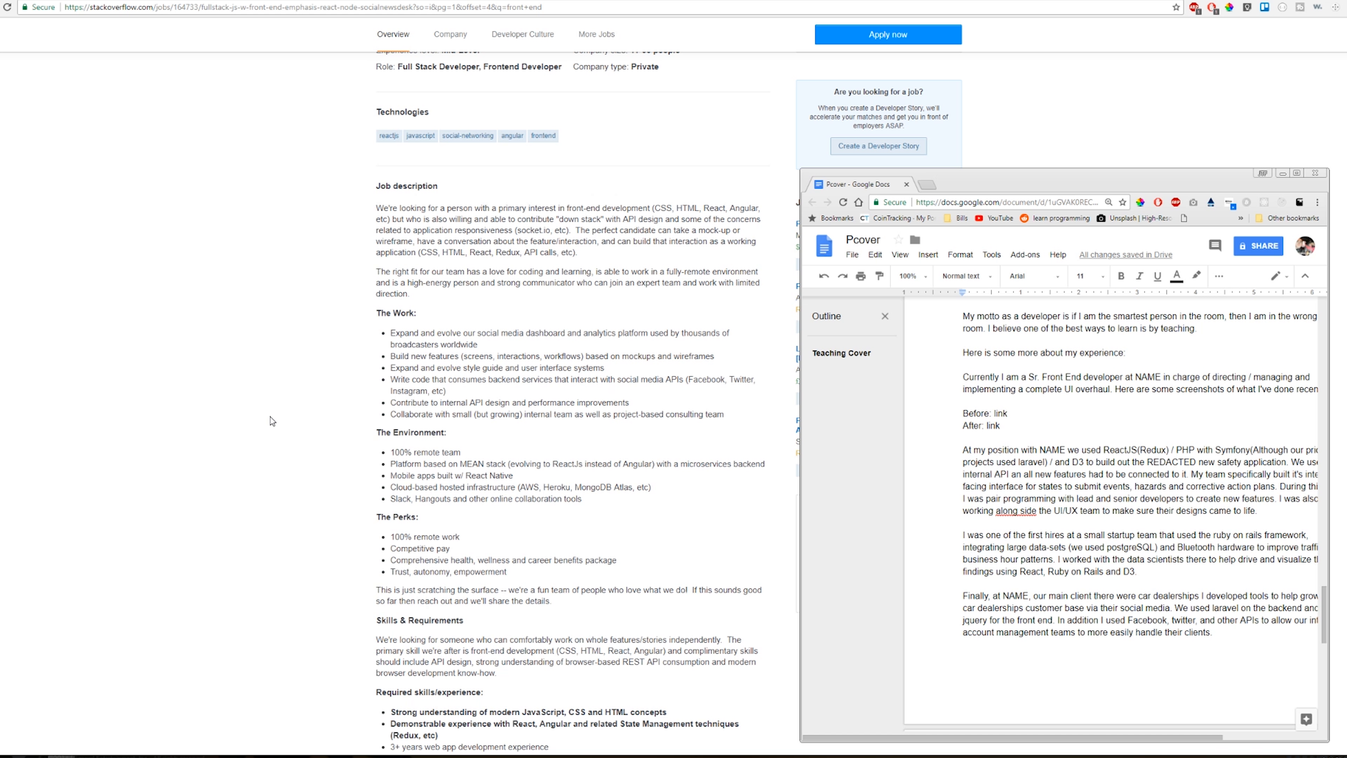
mouse_move(773, 363)
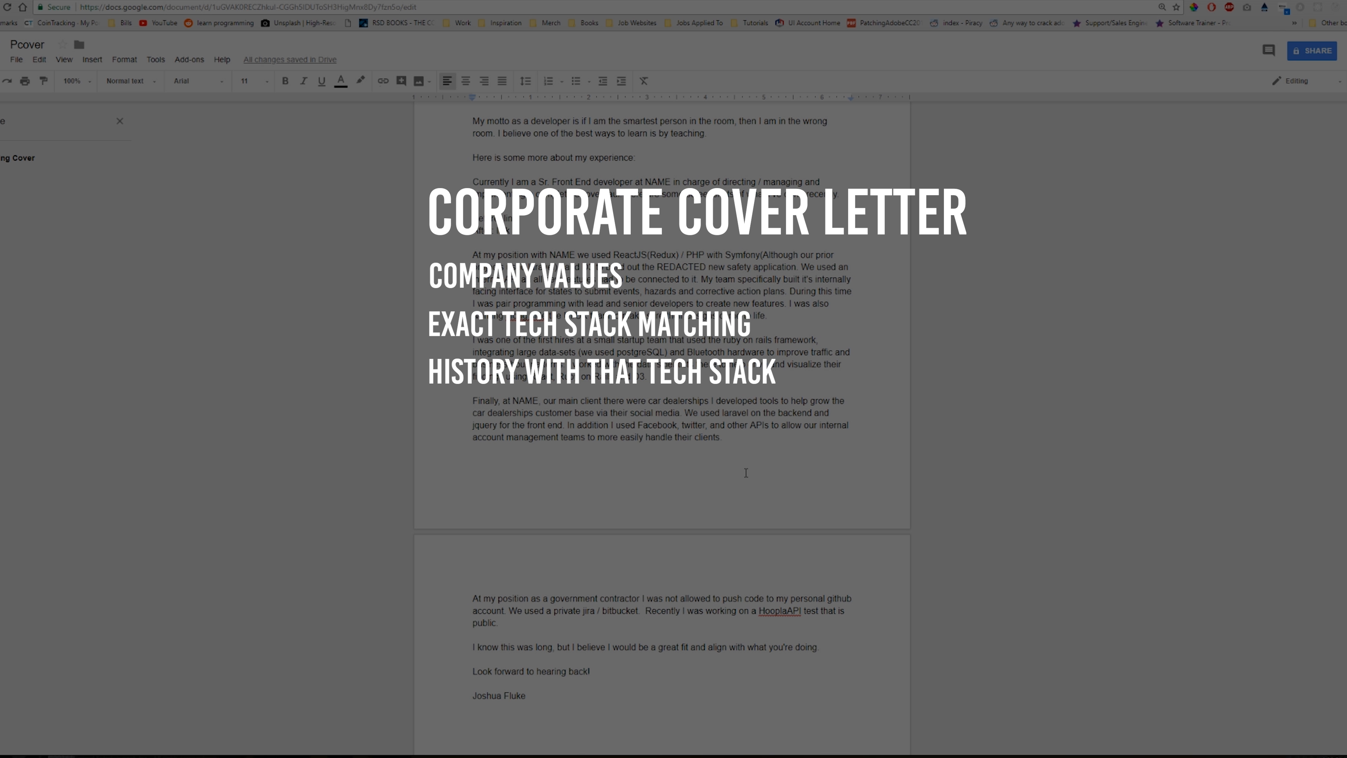
mouse_move(638, 571)
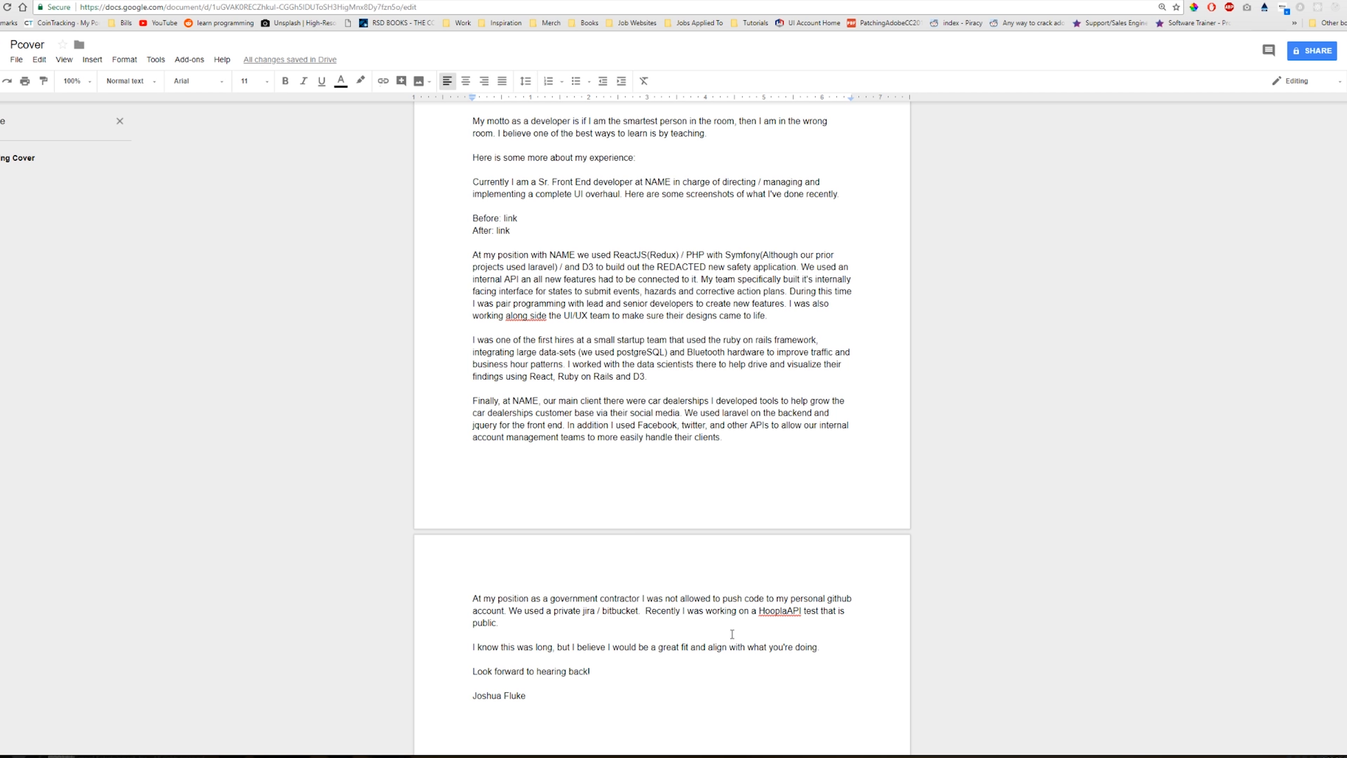
mouse_move(779, 598)
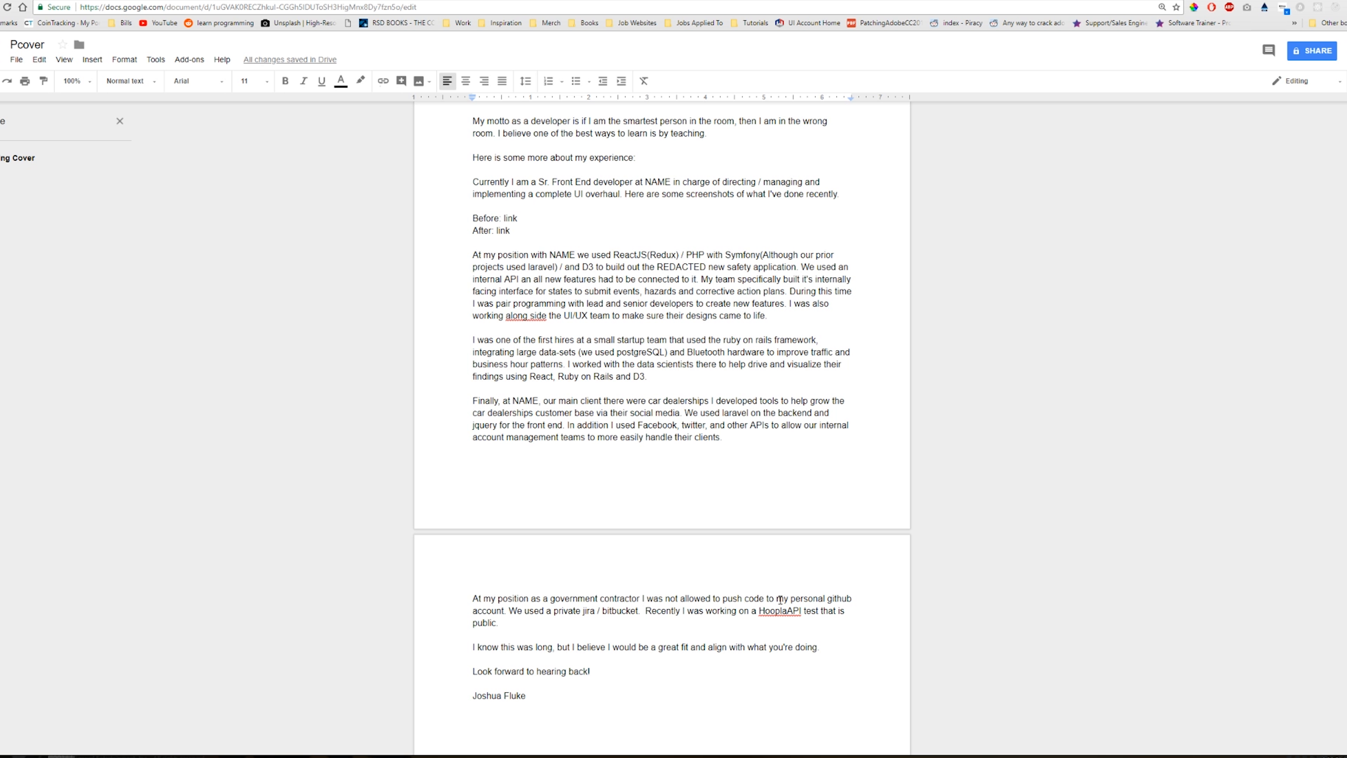
mouse_move(791, 582)
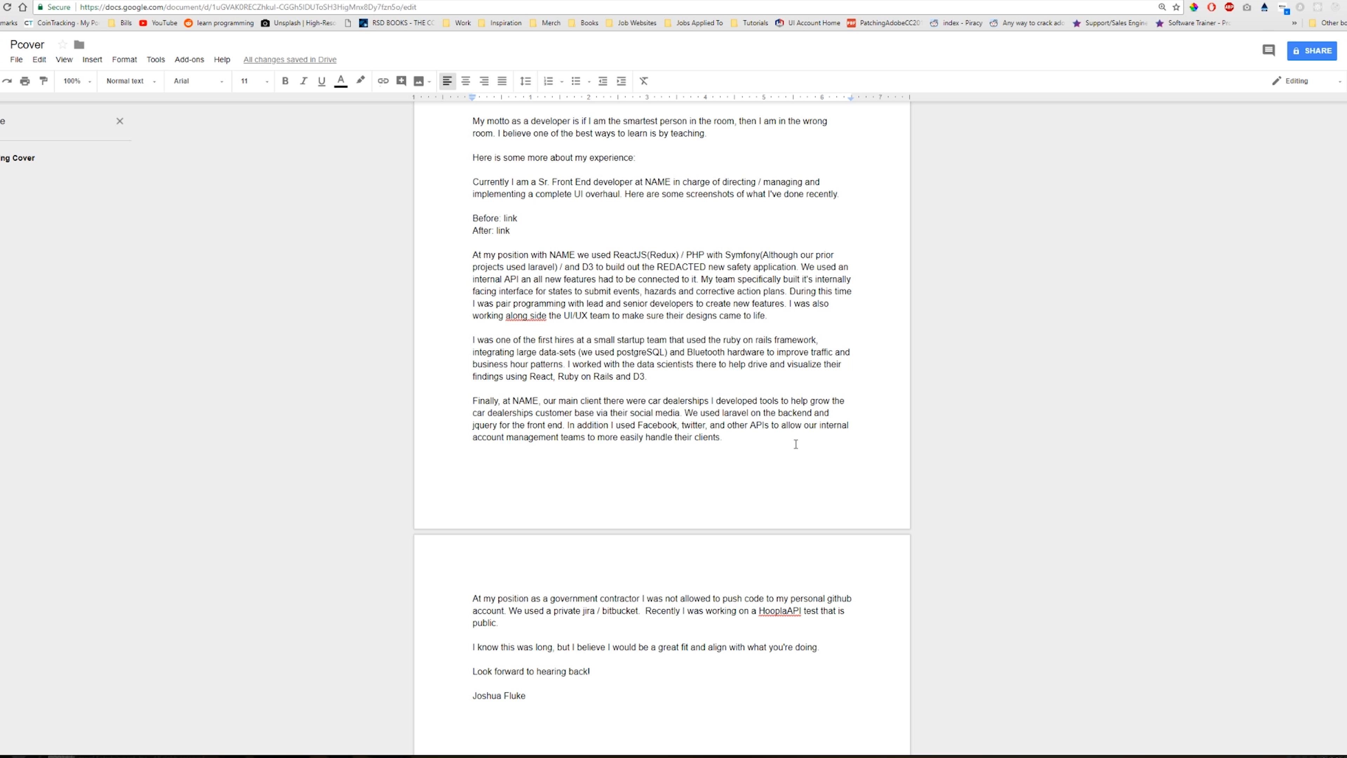
Maximize the Pcover cover letter and scroll to its experience paragraphs and closing
click(643, 611)
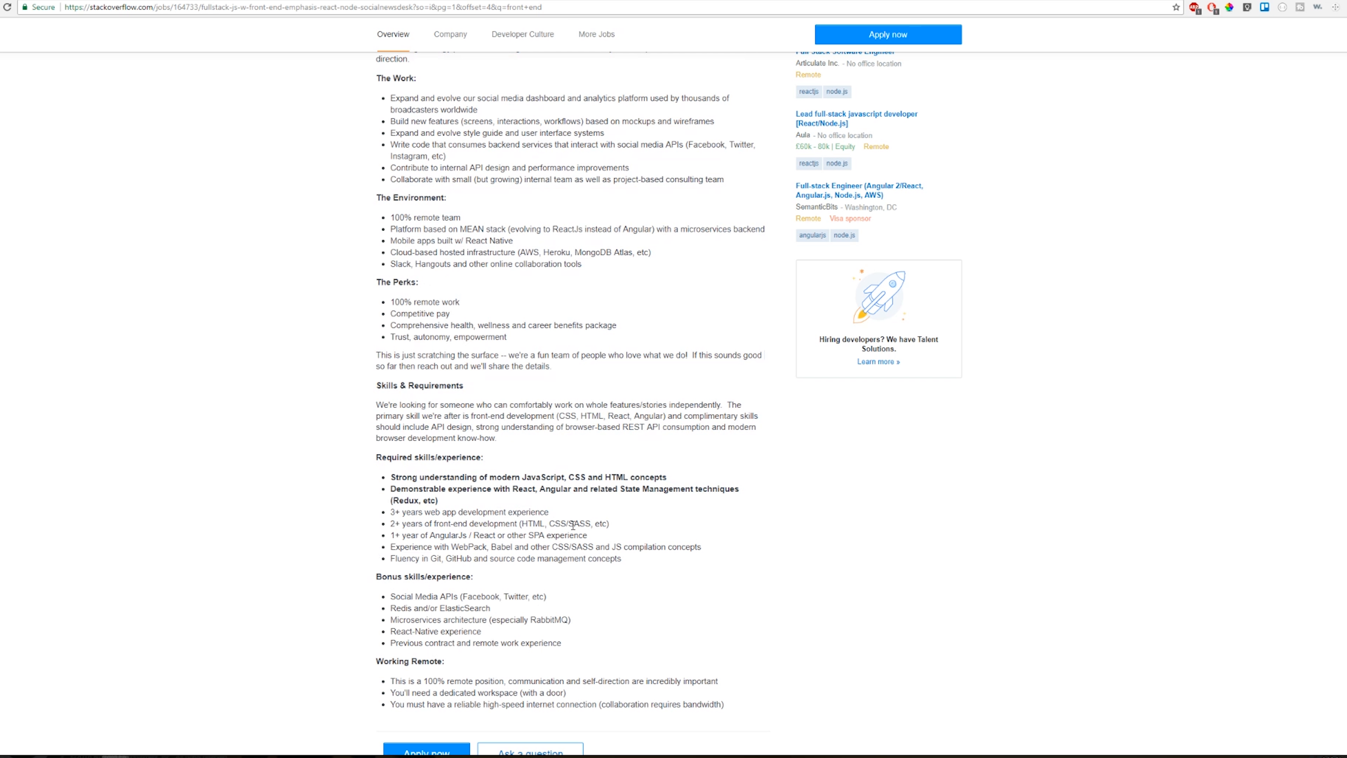
Scroll the job posting through Skills & Requirements, bonus skills and remote-work requirements
scroll(up, 3)
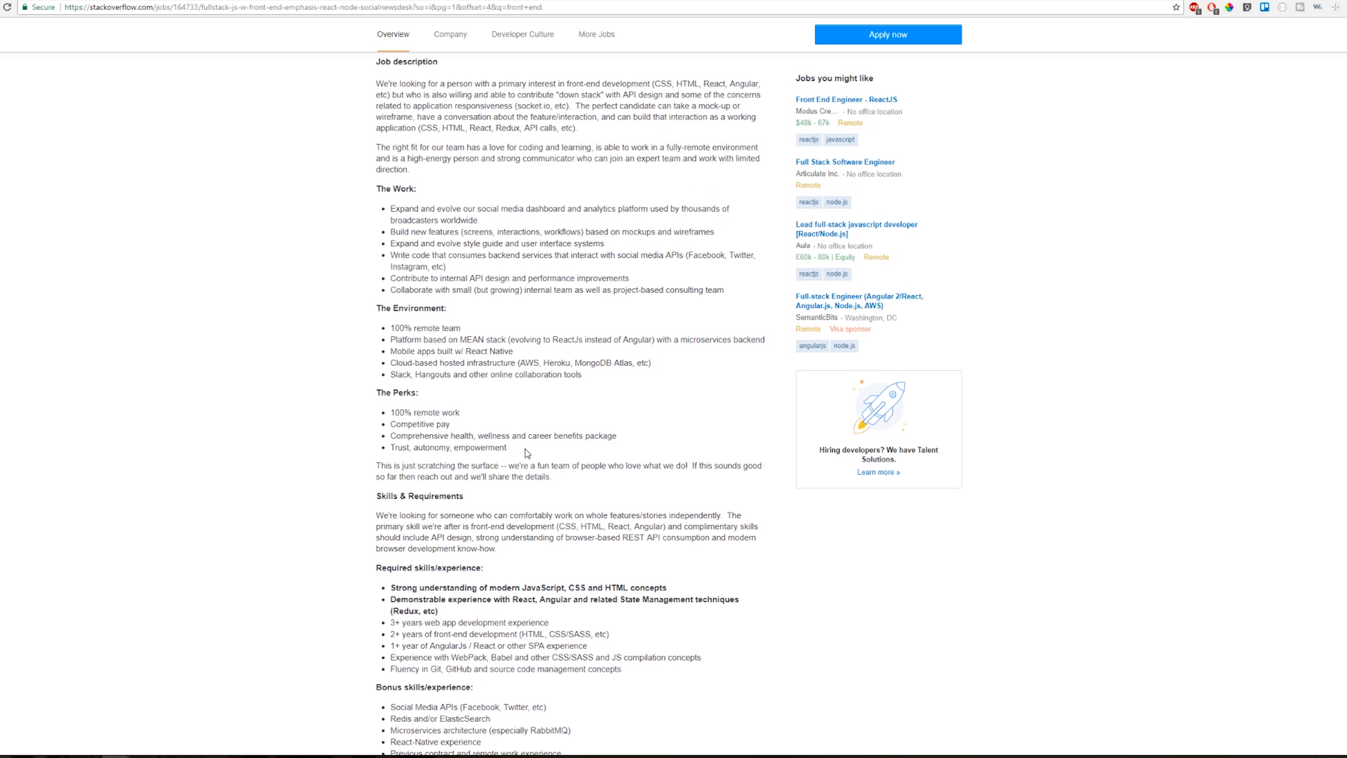
mouse_move(479, 402)
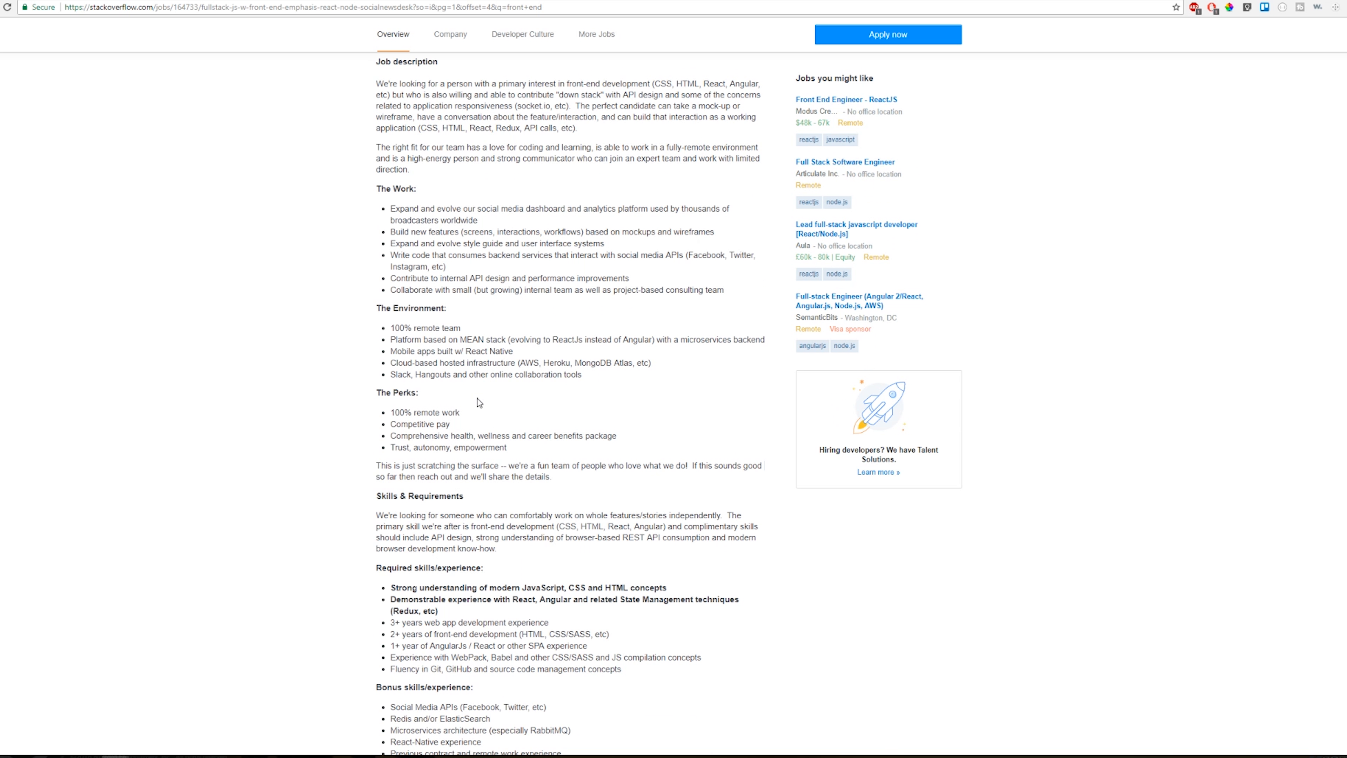
scroll(down, 3)
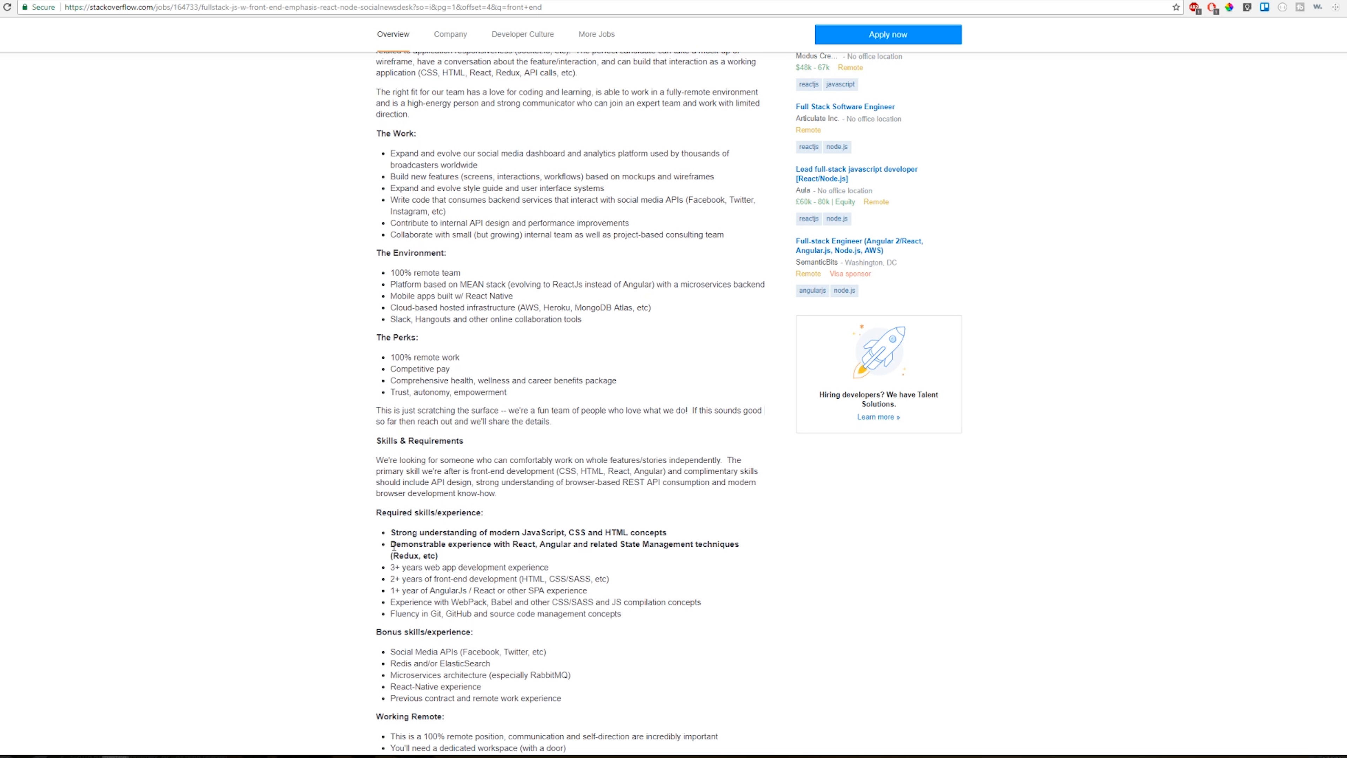
mouse_move(680, 617)
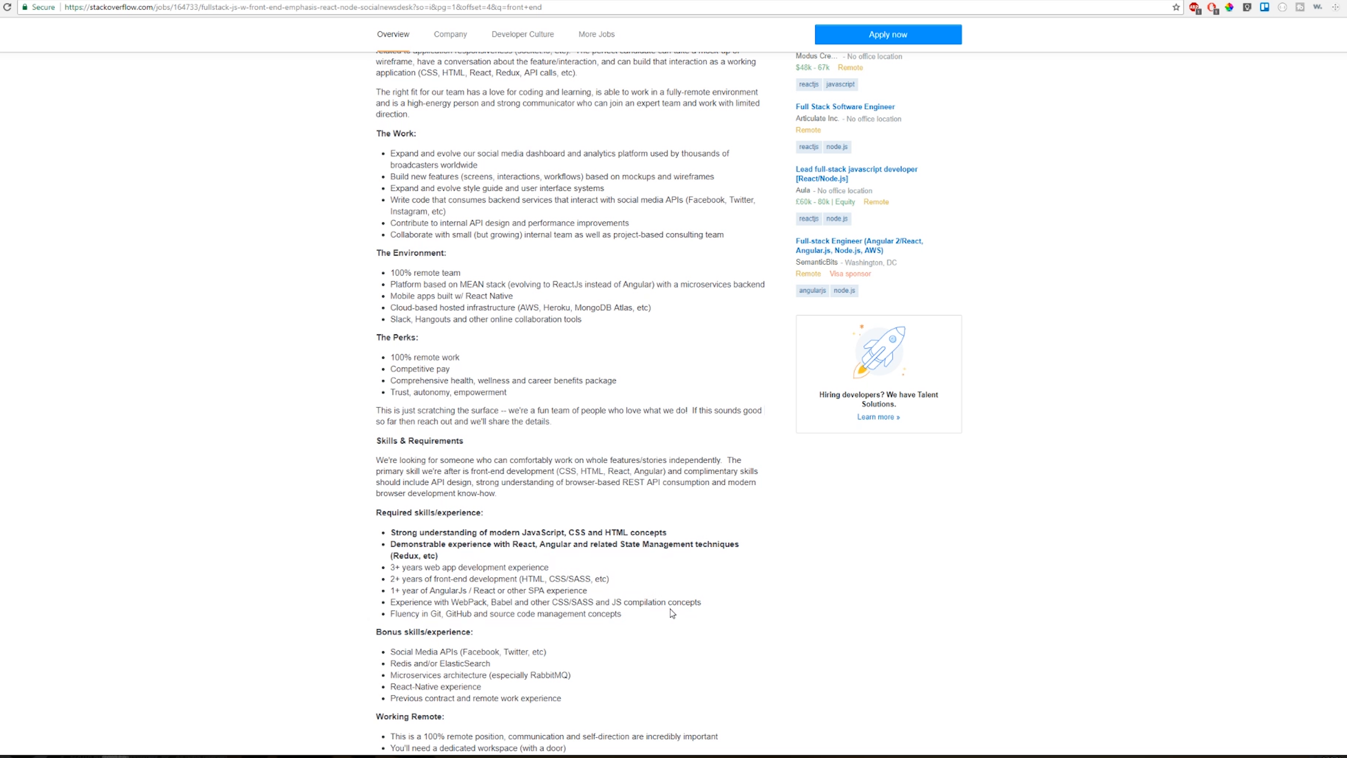
mouse_move(644, 454)
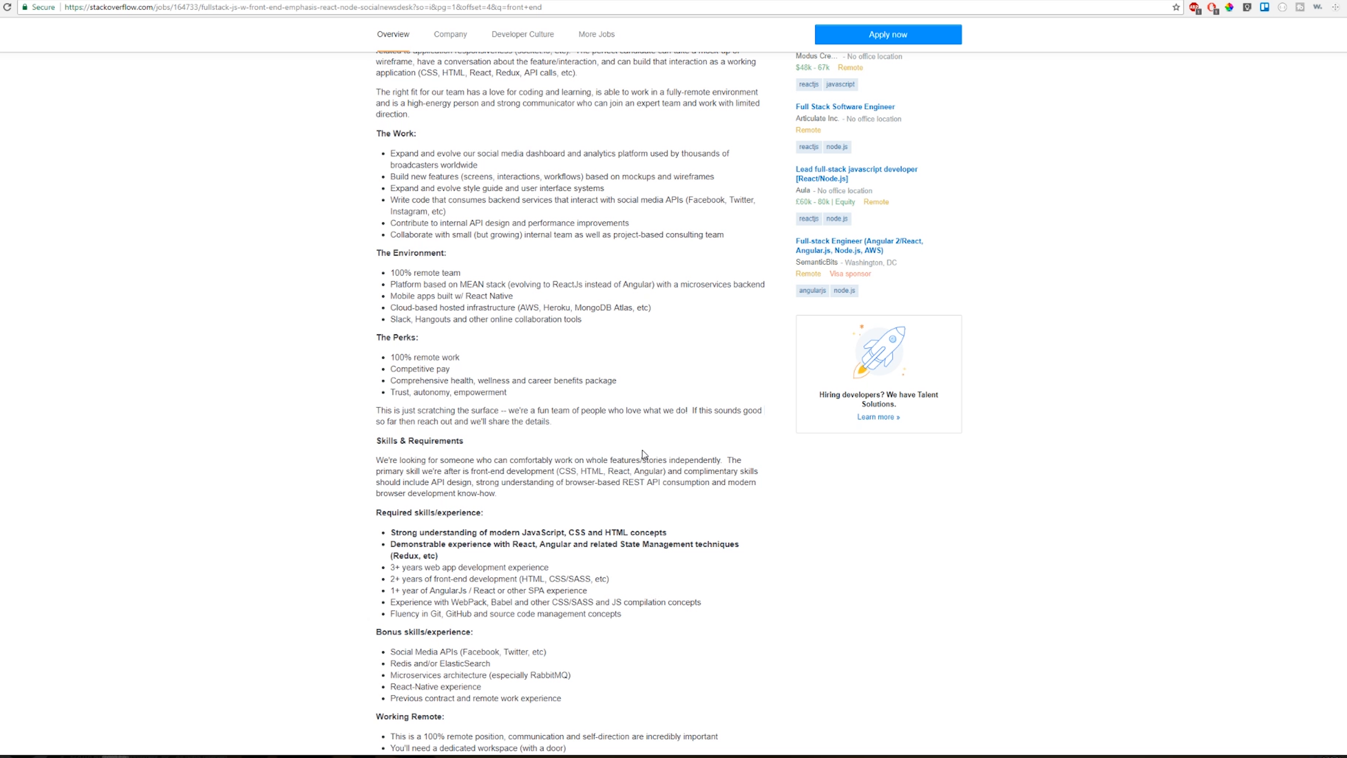
mouse_move(439, 606)
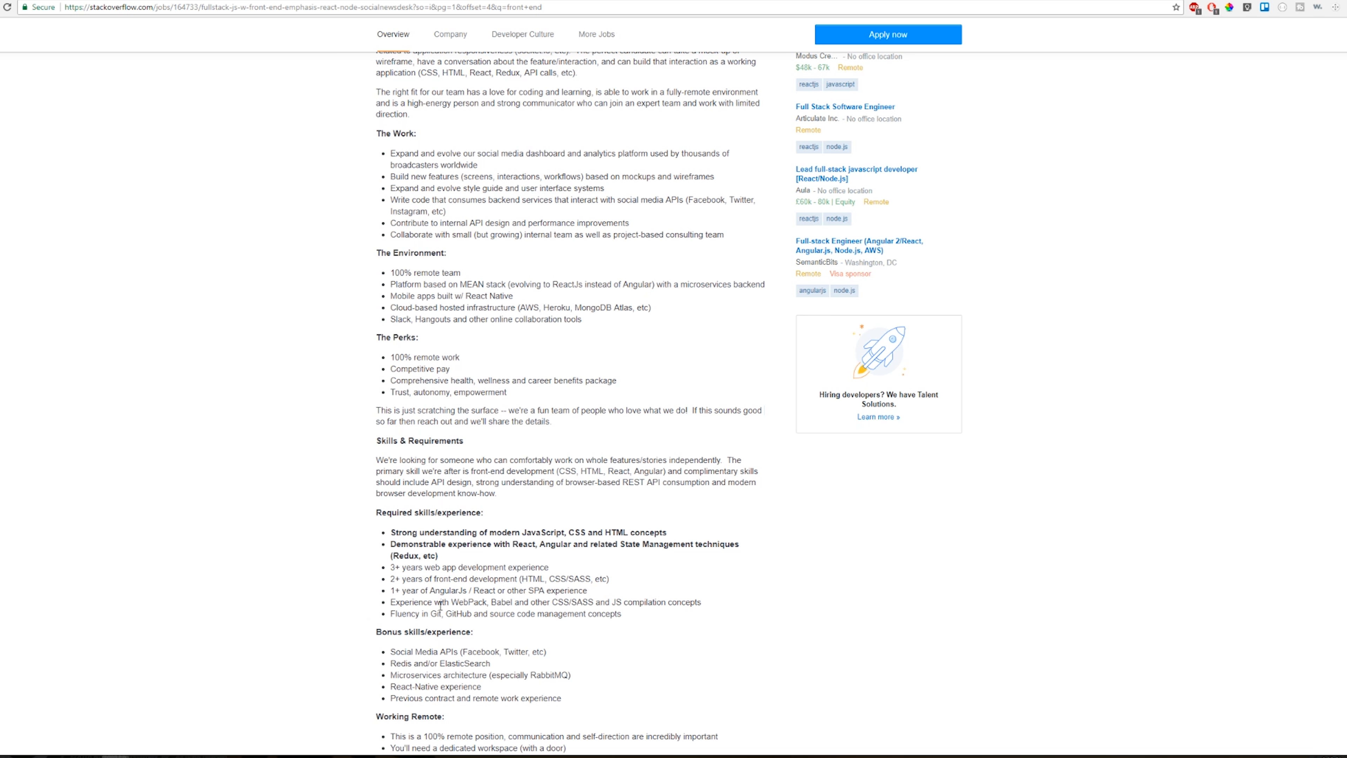
mouse_move(421, 577)
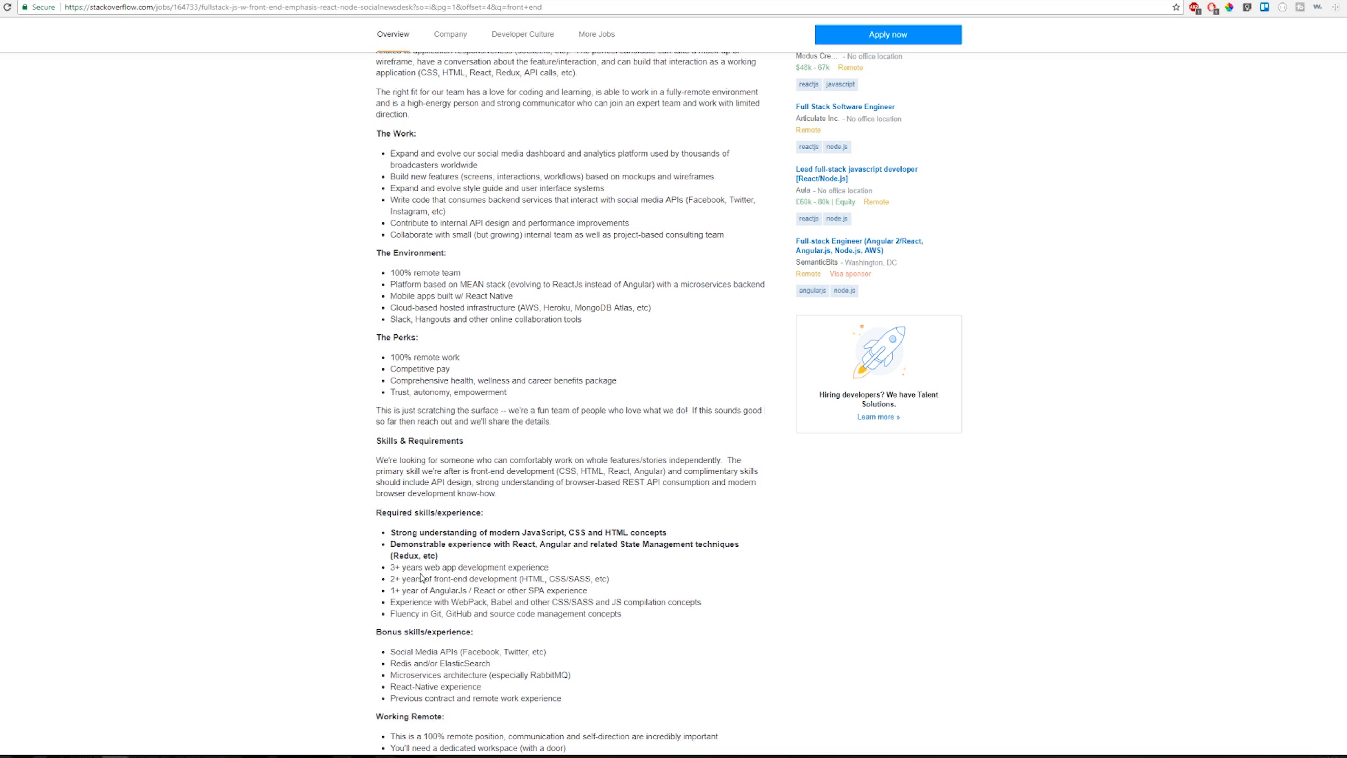
scroll(down, 3)
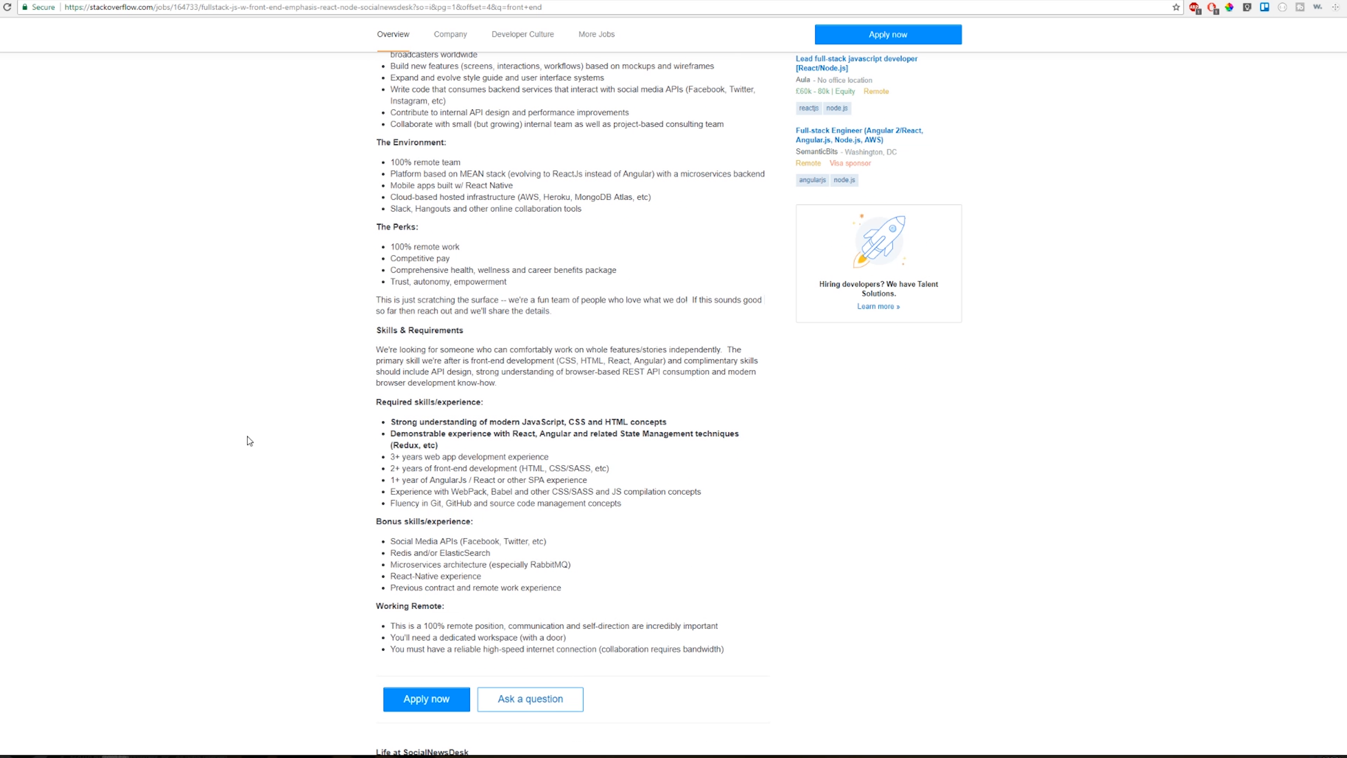